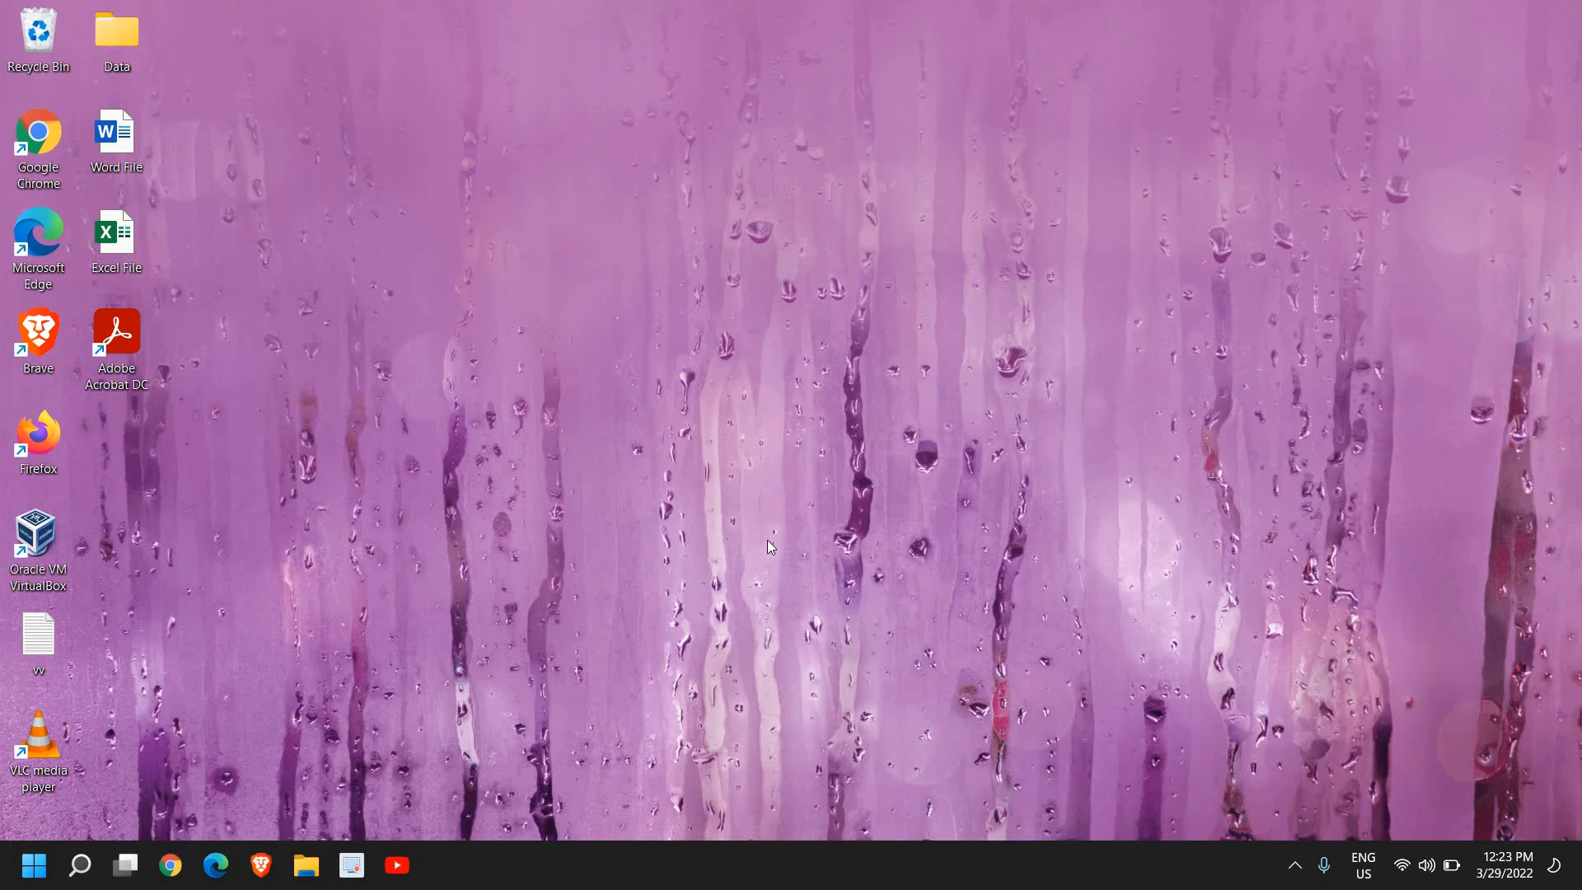
mouse_move(758, 558)
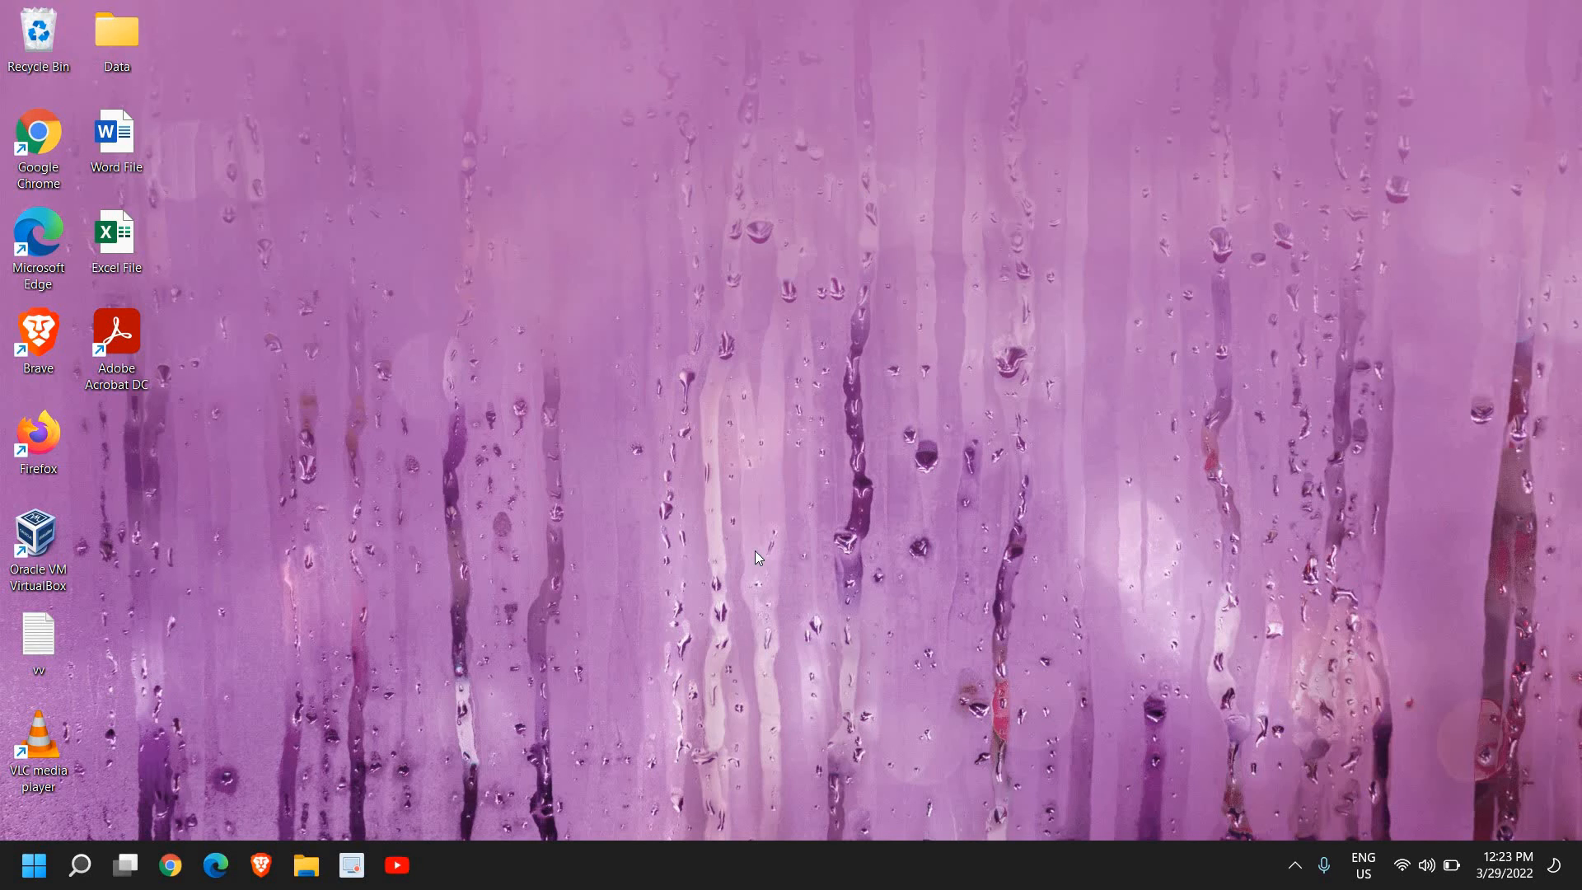
mouse_move(397, 691)
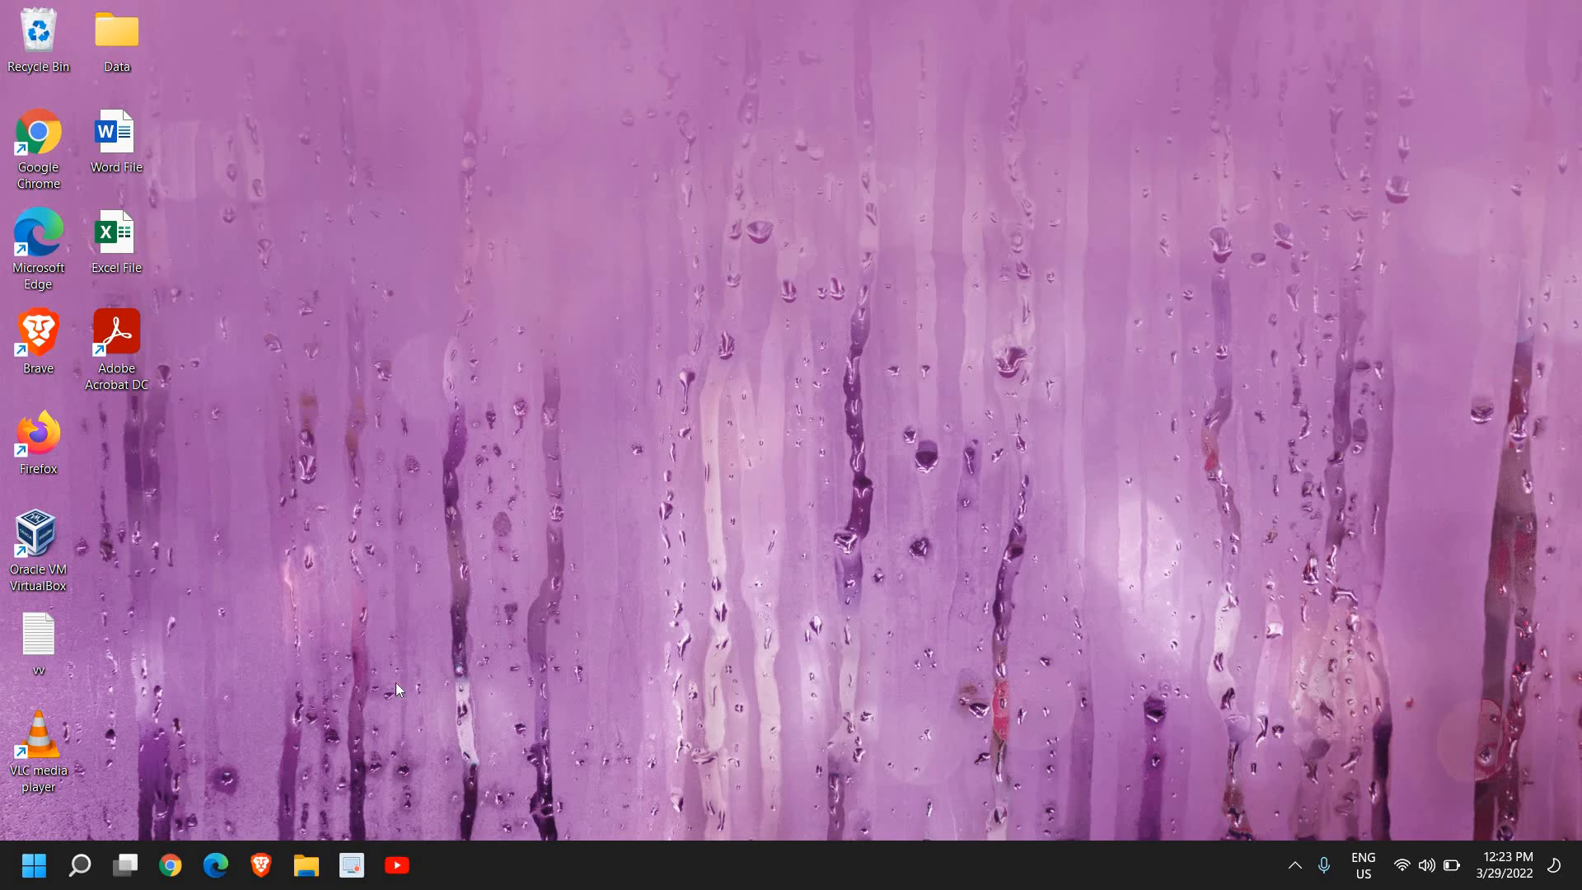
mouse_move(105, 749)
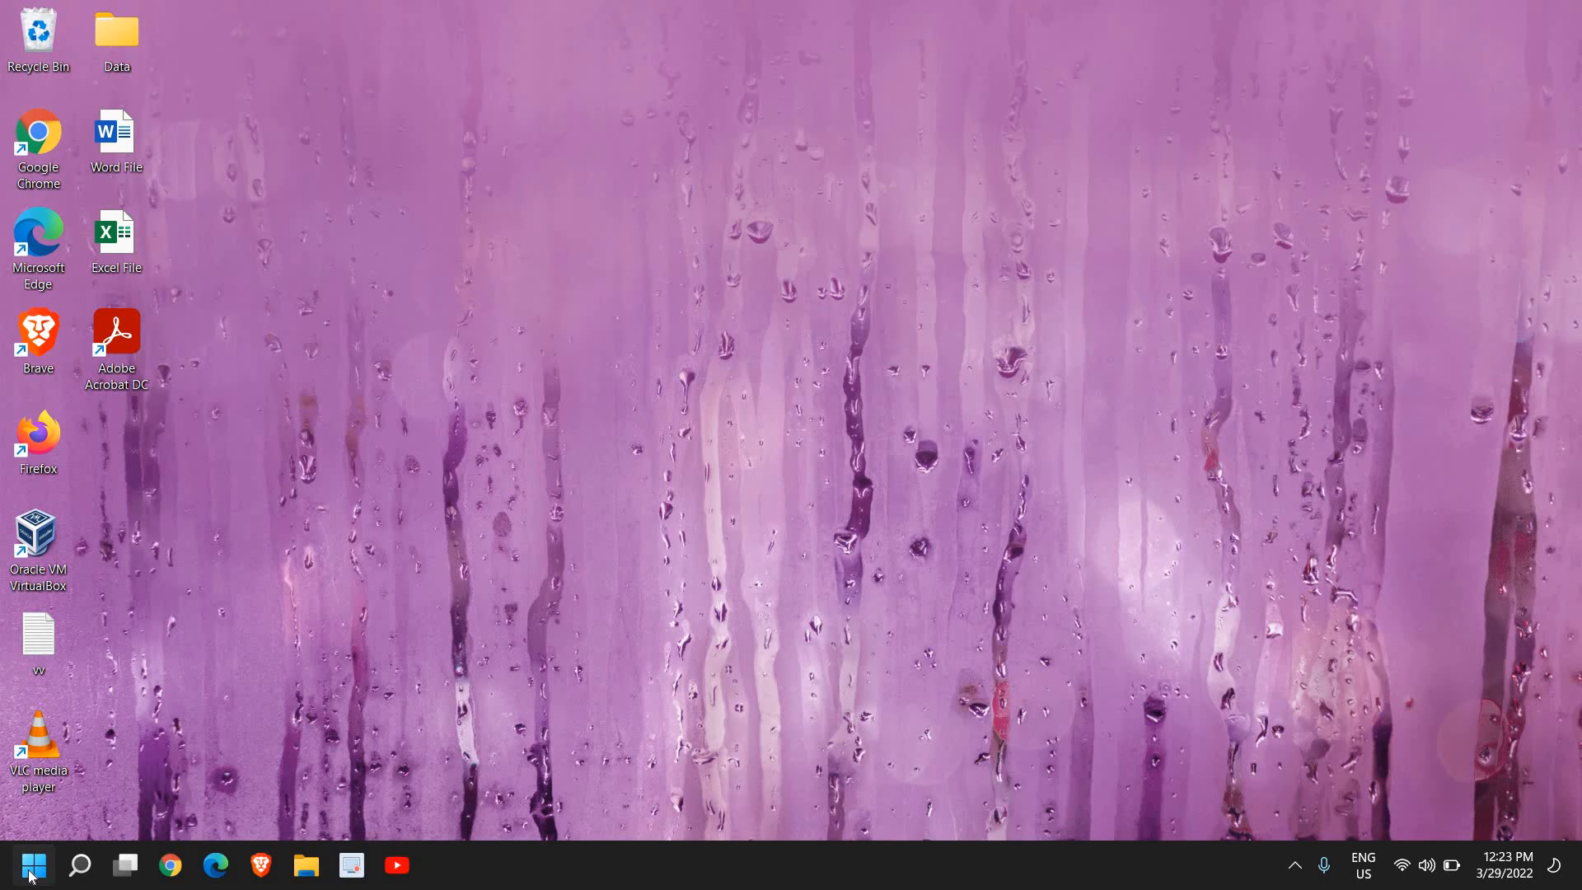
Launch Task Manager from the Start button's quick-link menu
right_click(33, 866)
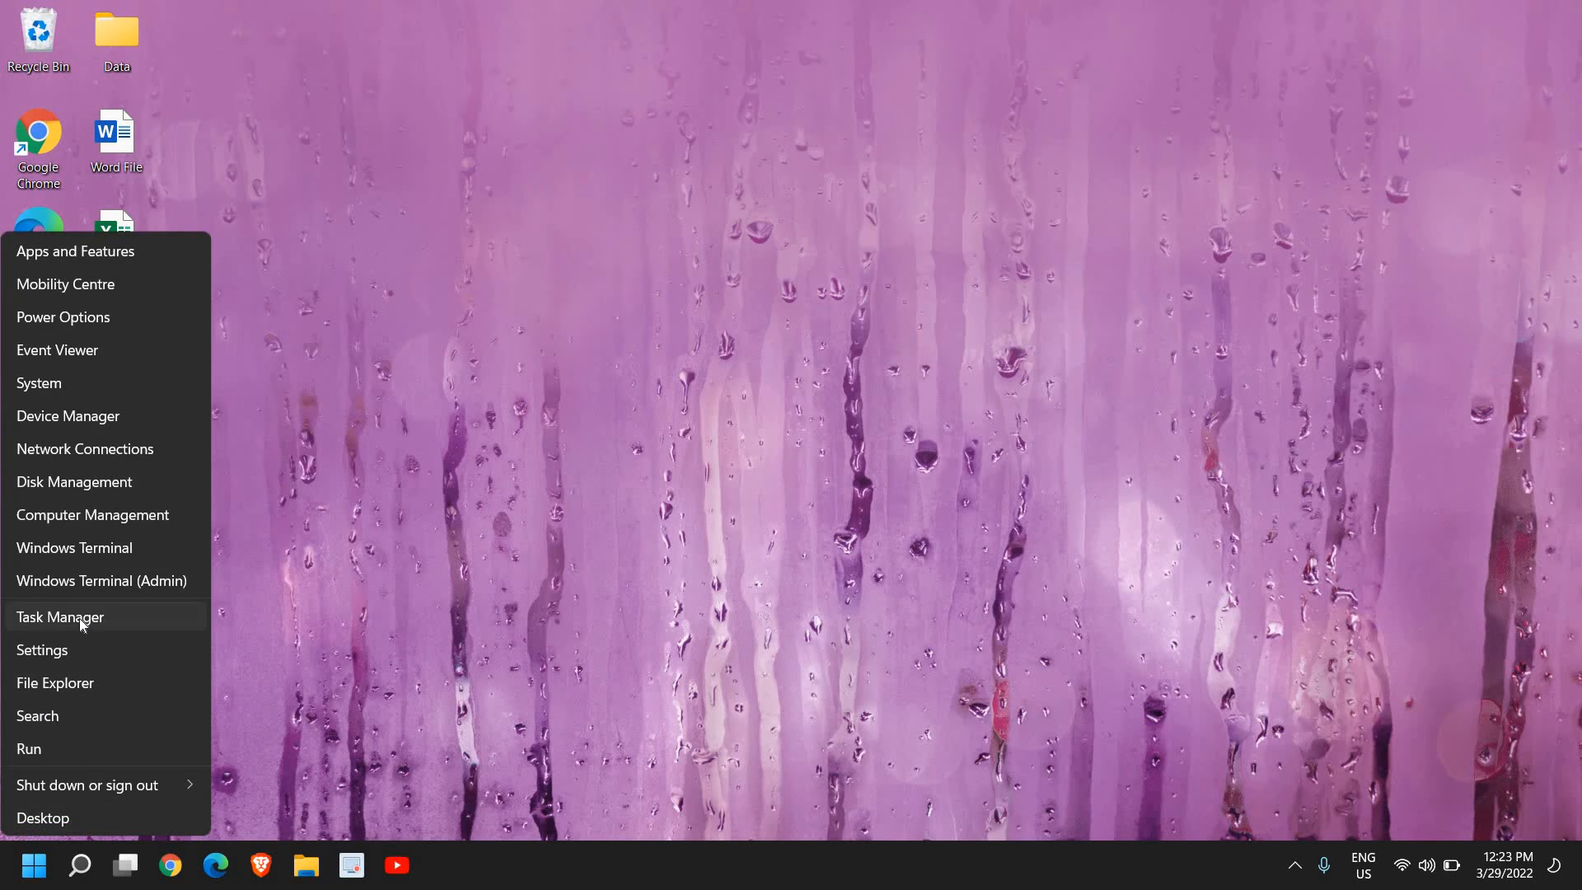
left_click(61, 616)
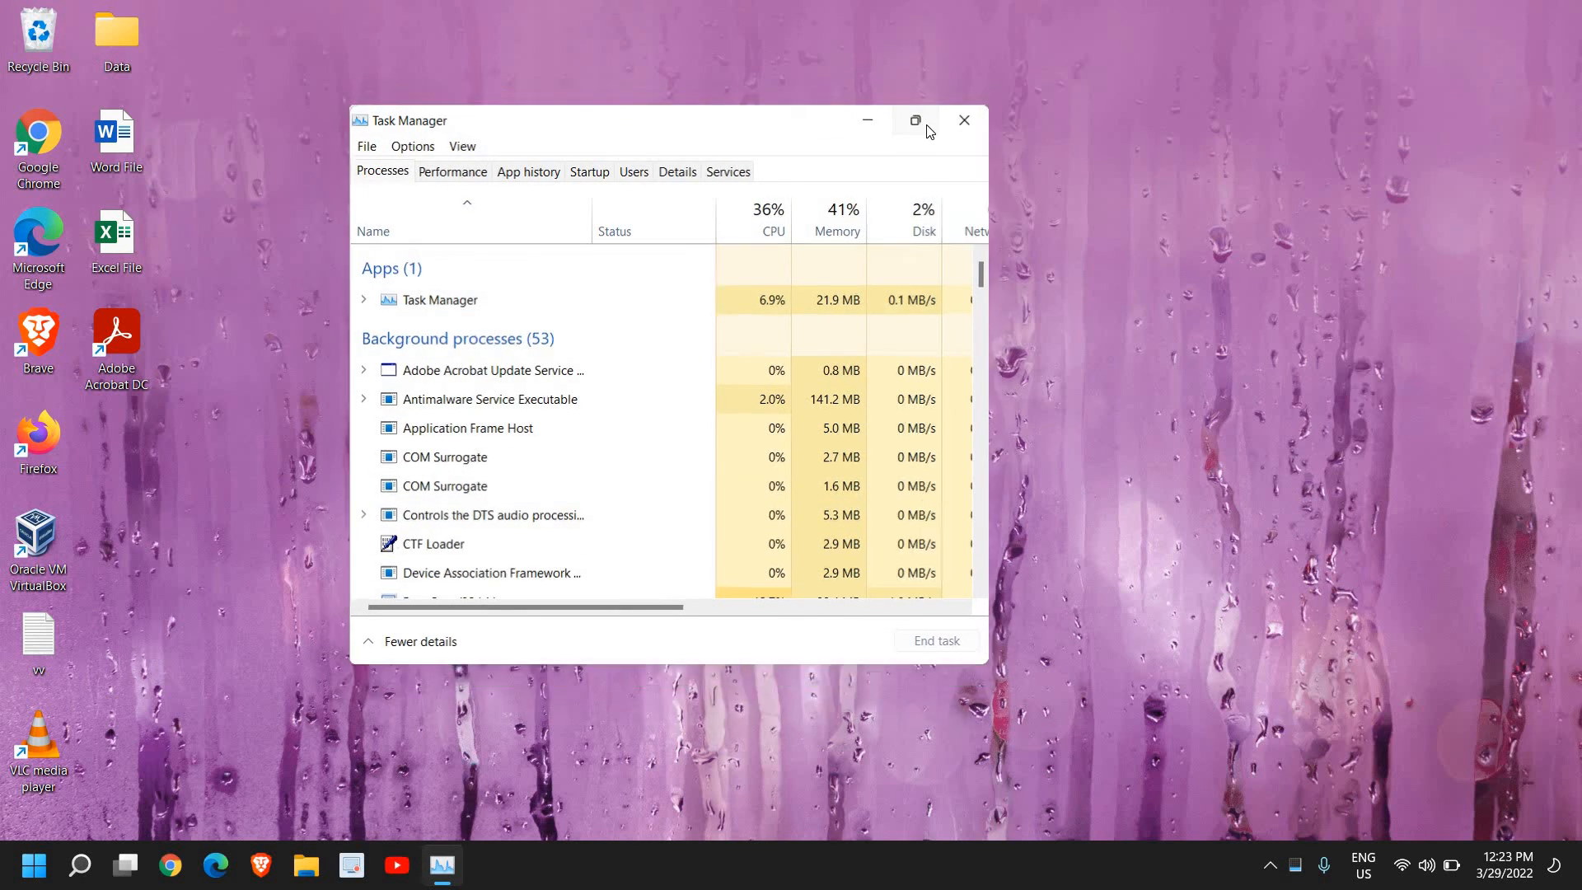
Maximize Task Manager and review the CPU, Disk 0, WiFi and GPU 0 performance panels, ending on CPU
left_click(915, 120)
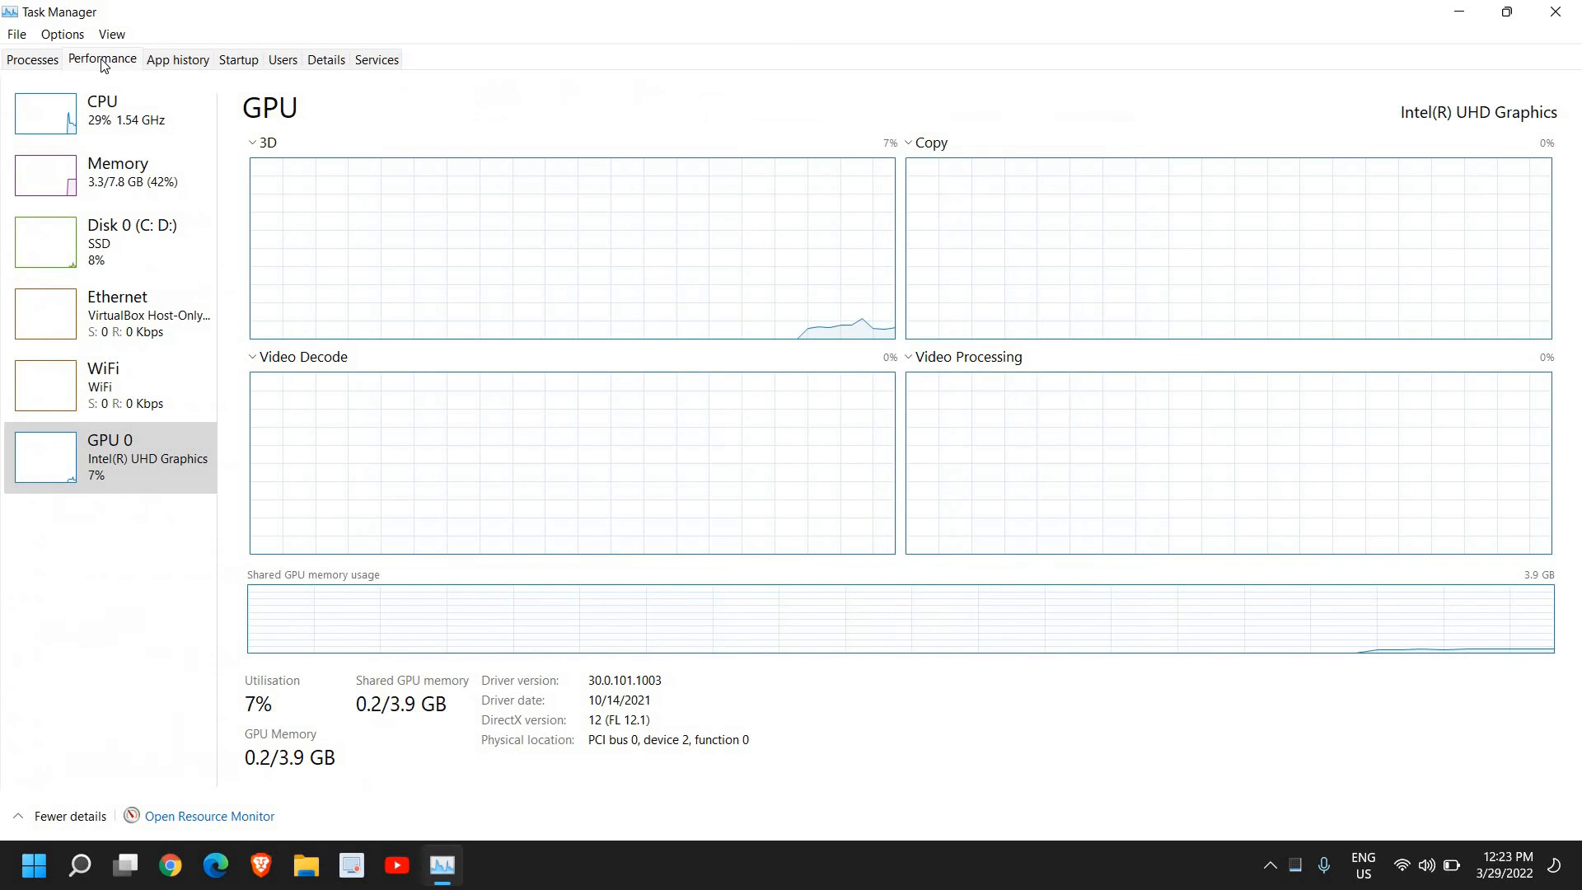
mouse_move(187, 132)
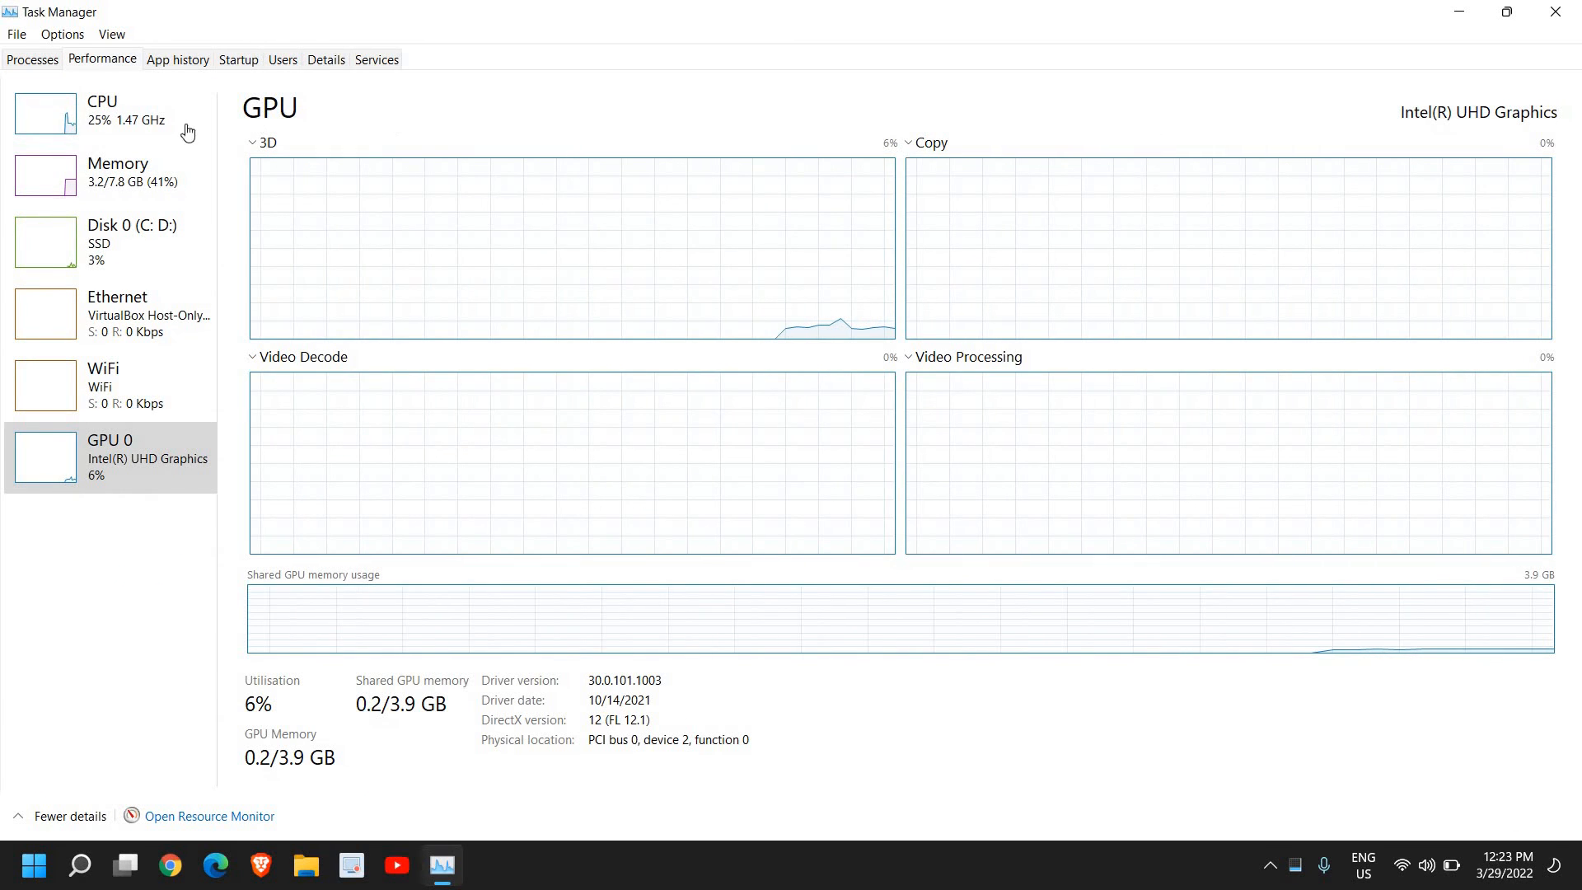
left_click(100, 111)
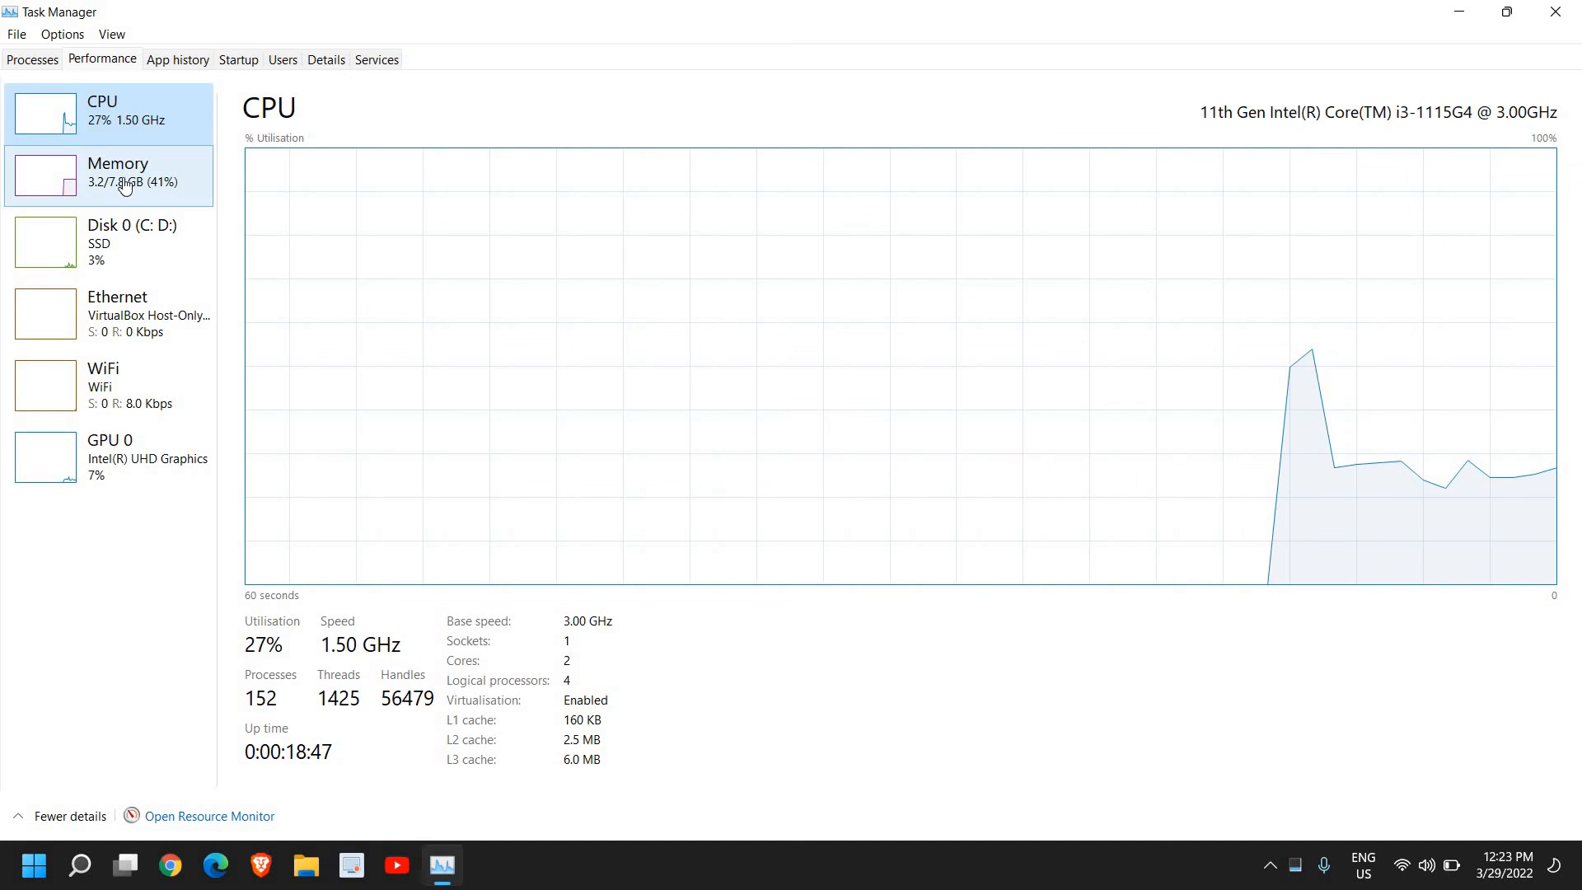
left_click(110, 242)
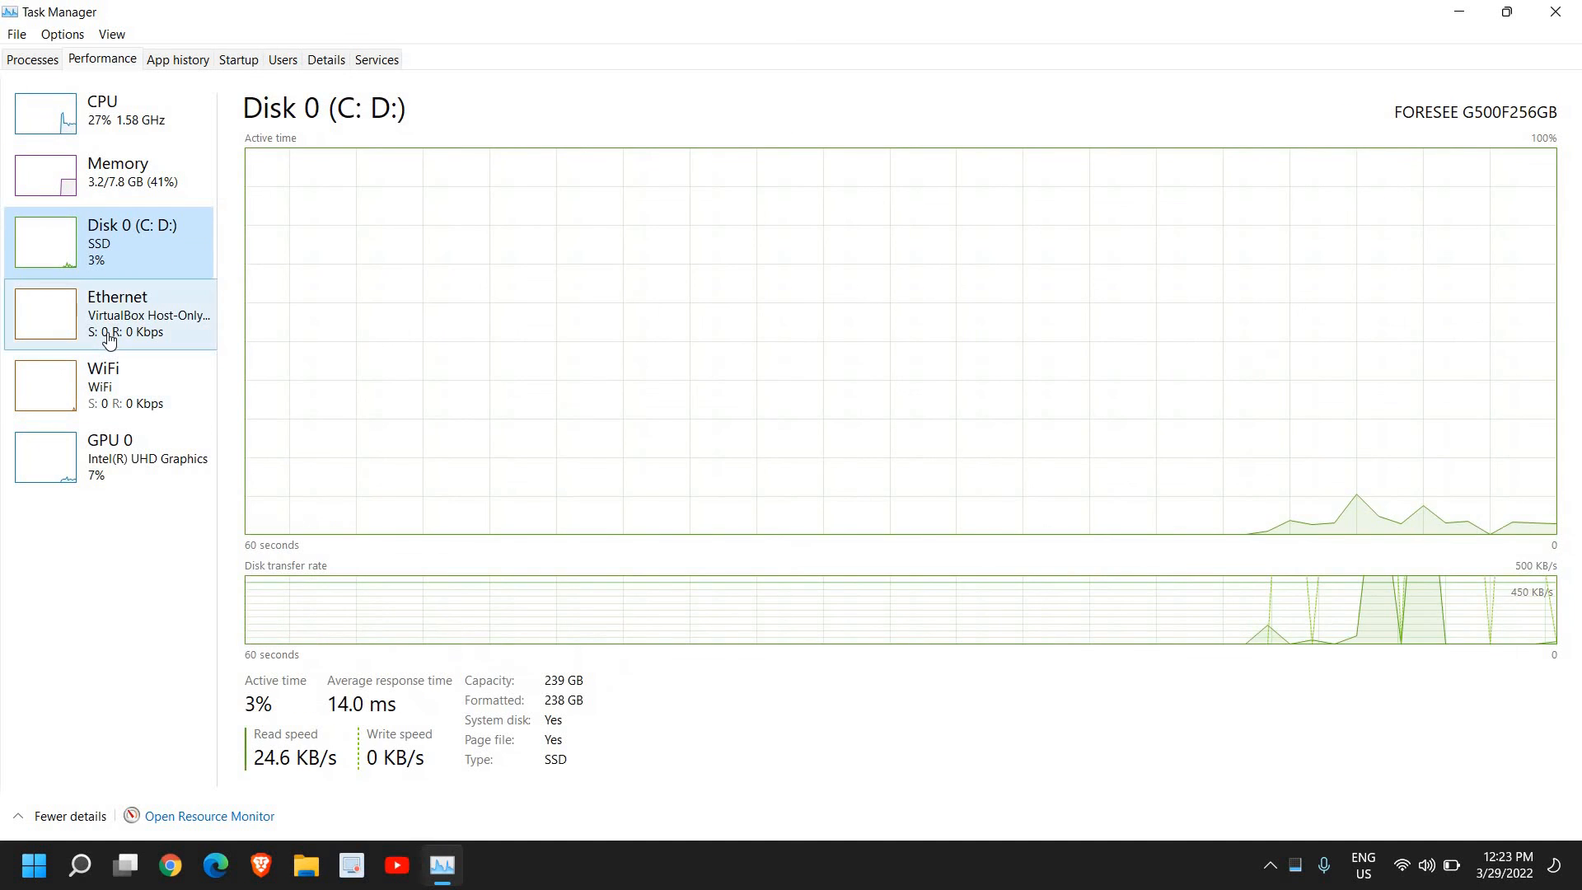
left_click(100, 386)
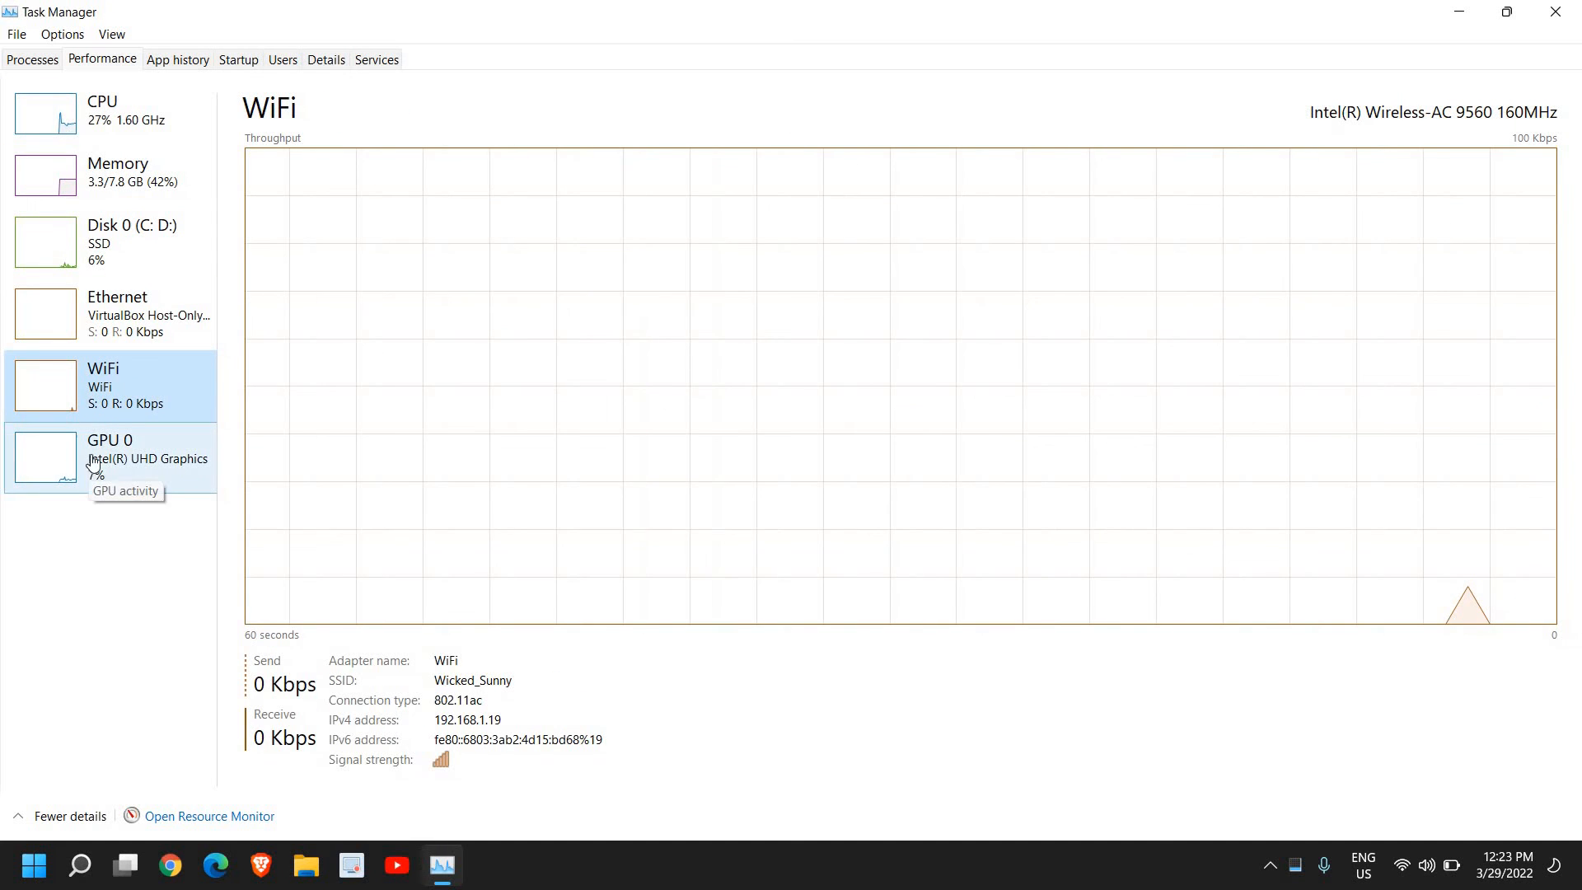
left_click(111, 457)
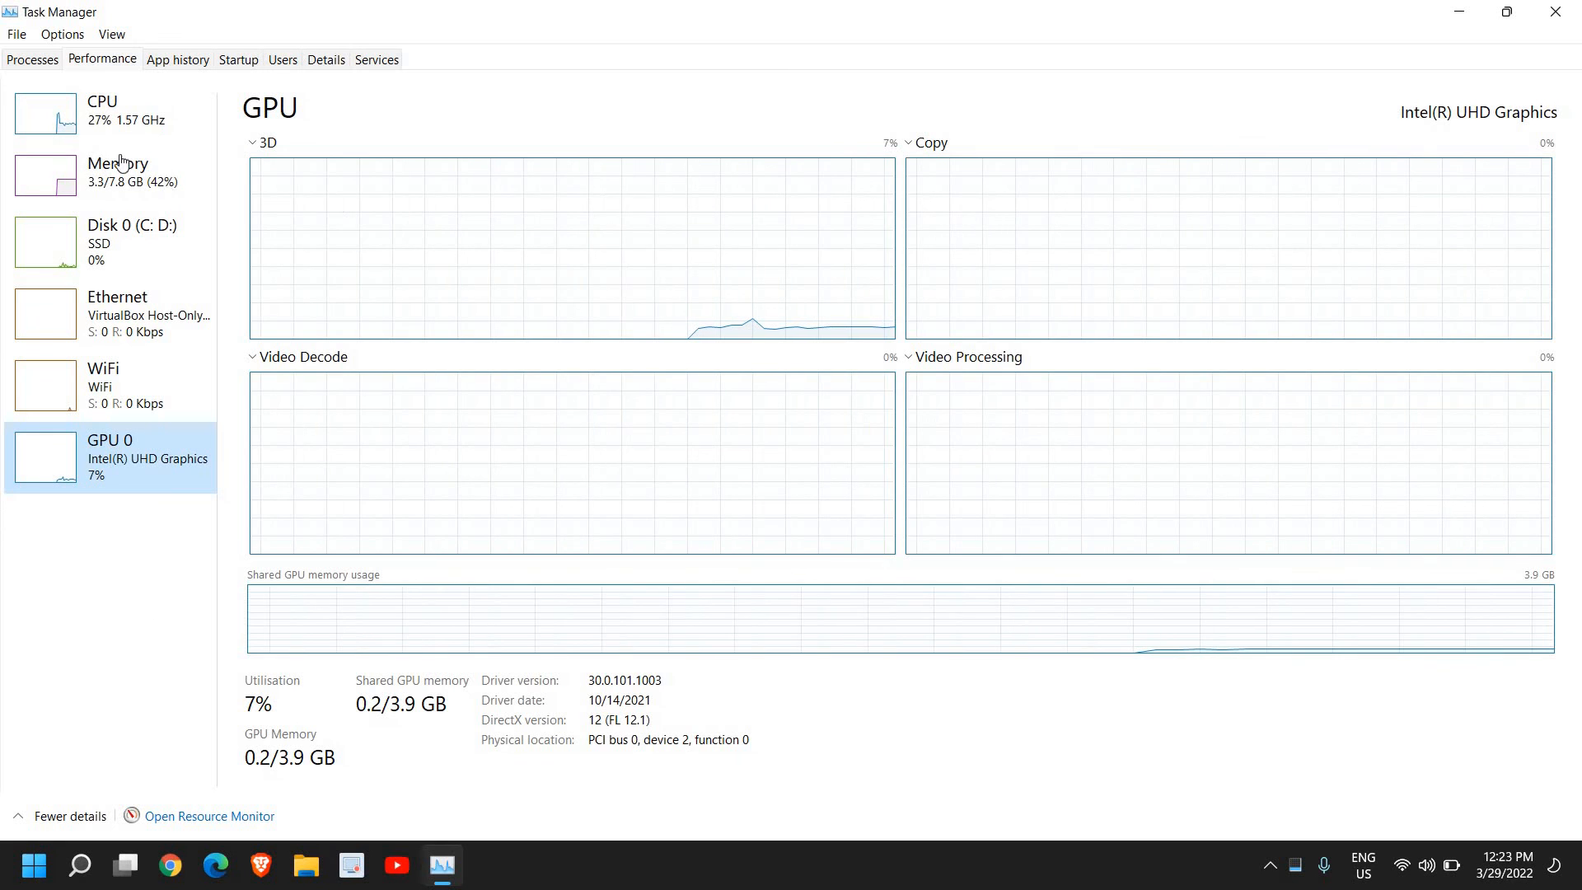
left_click(101, 110)
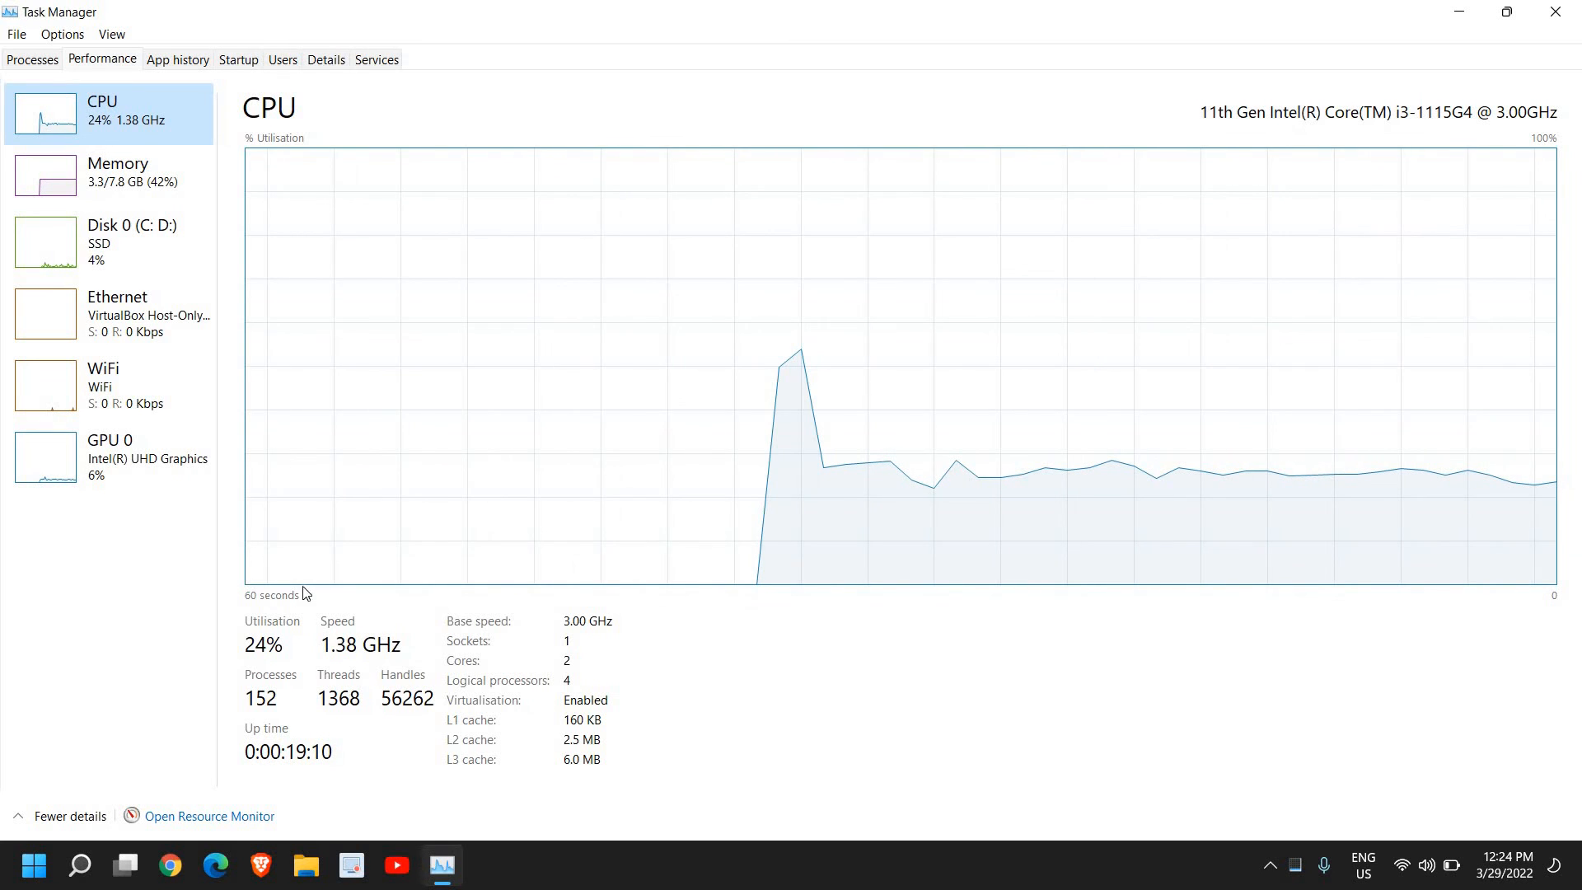
mouse_move(233, 623)
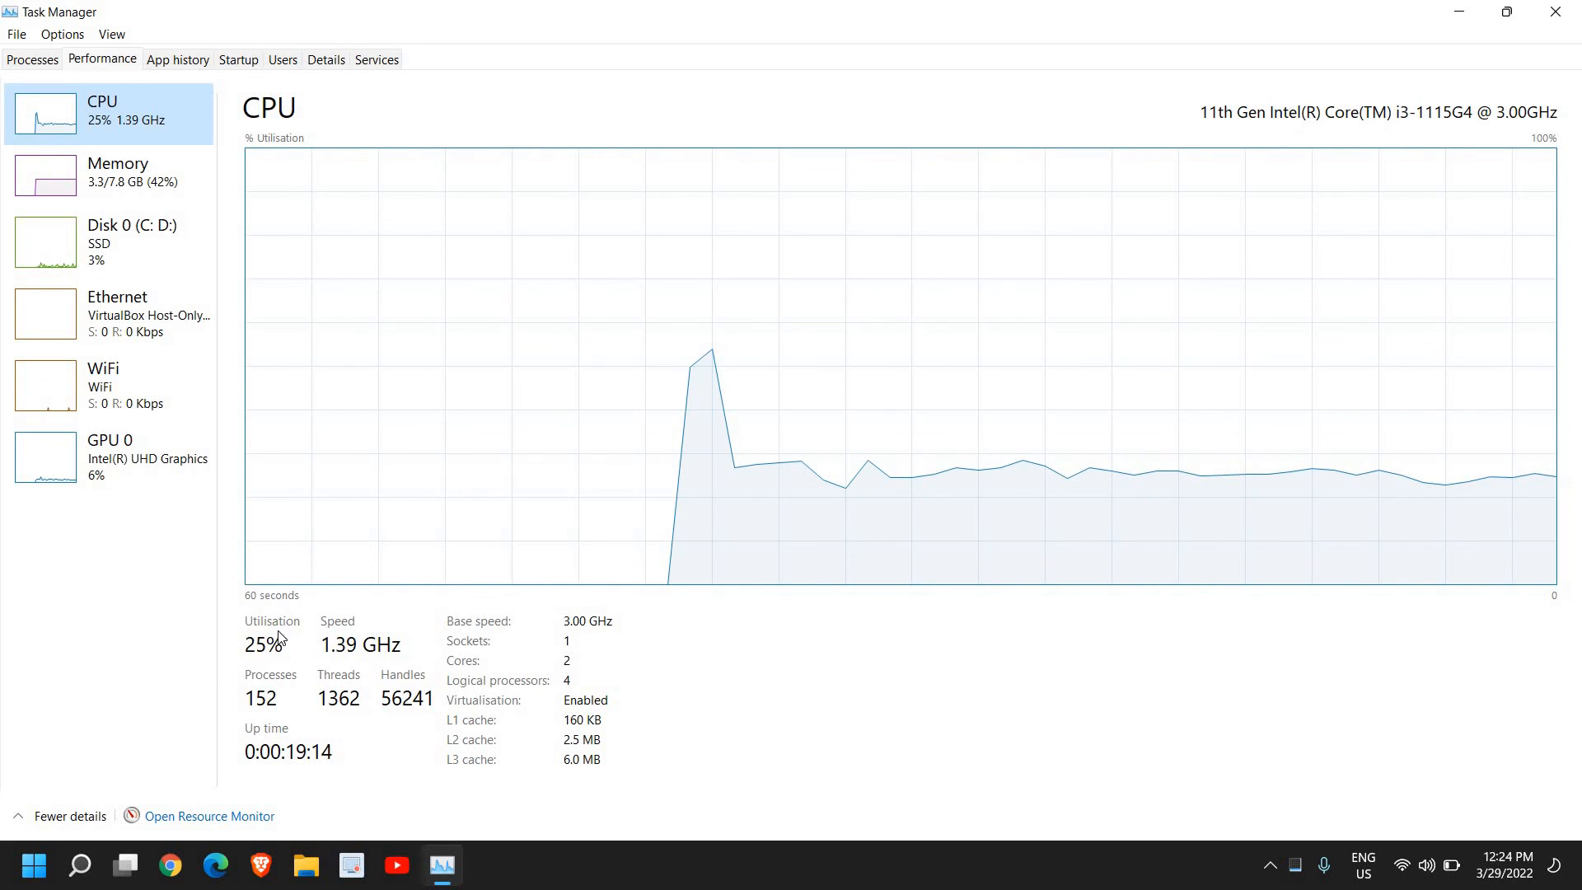
mouse_move(1031, 745)
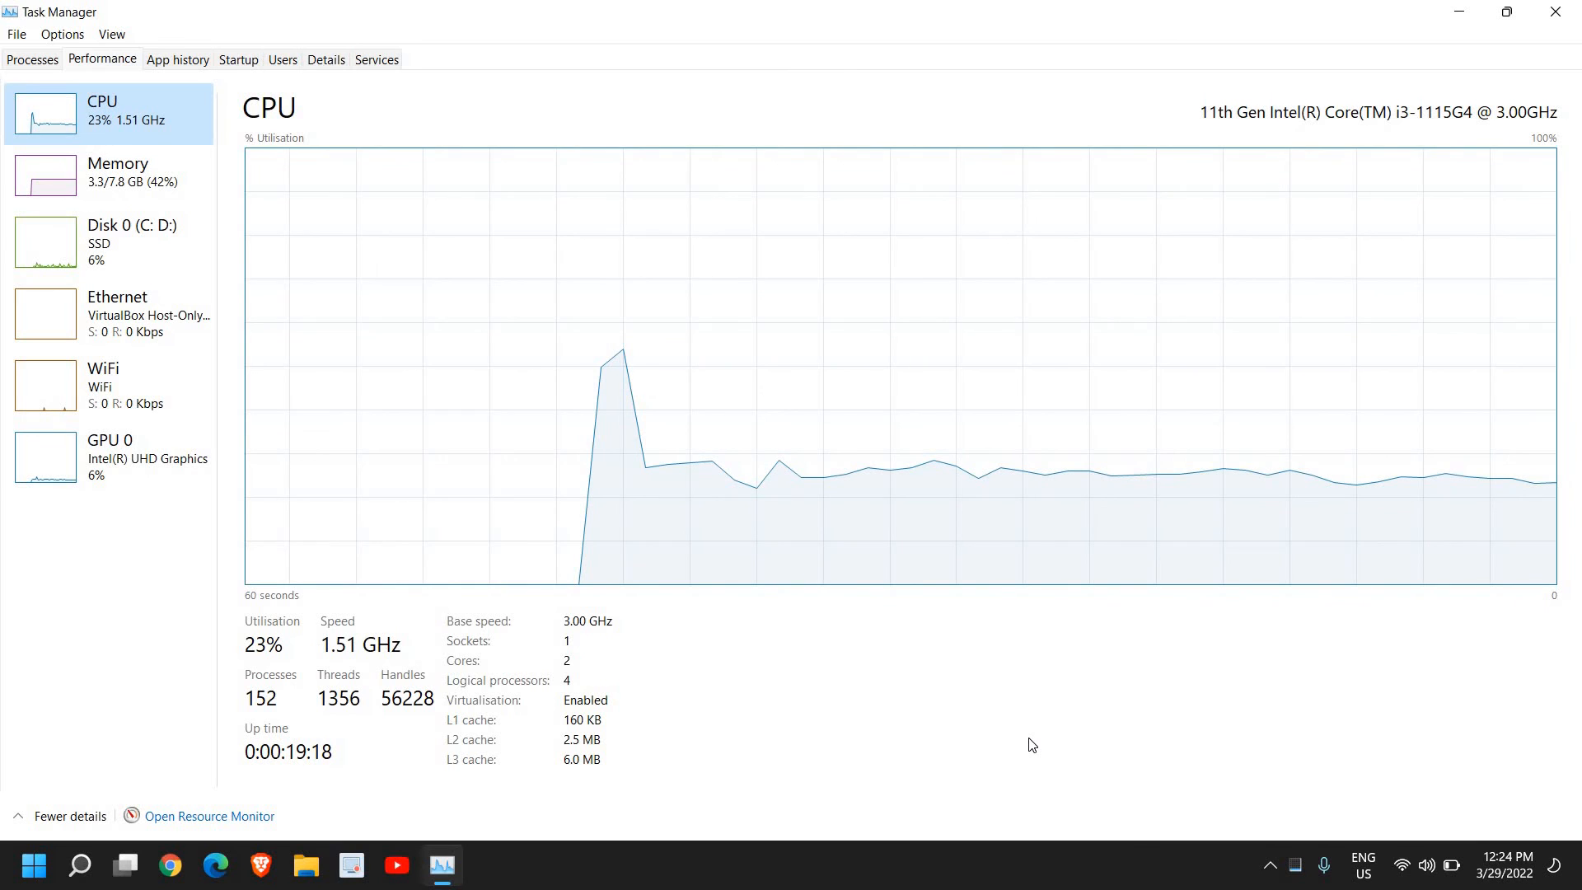
mouse_move(371, 628)
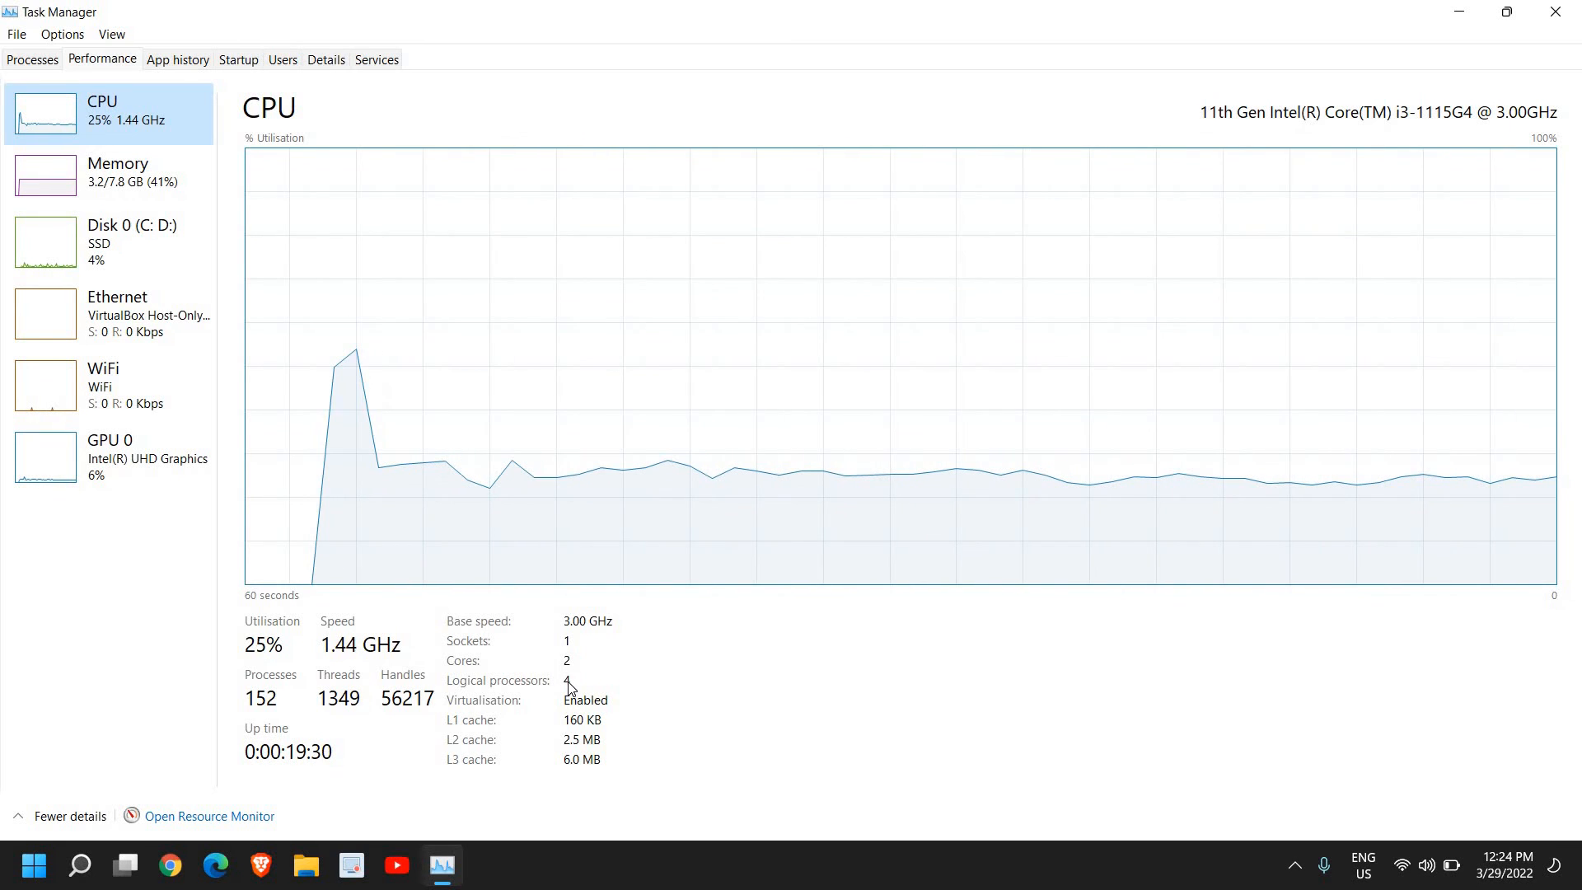
mouse_move(585, 671)
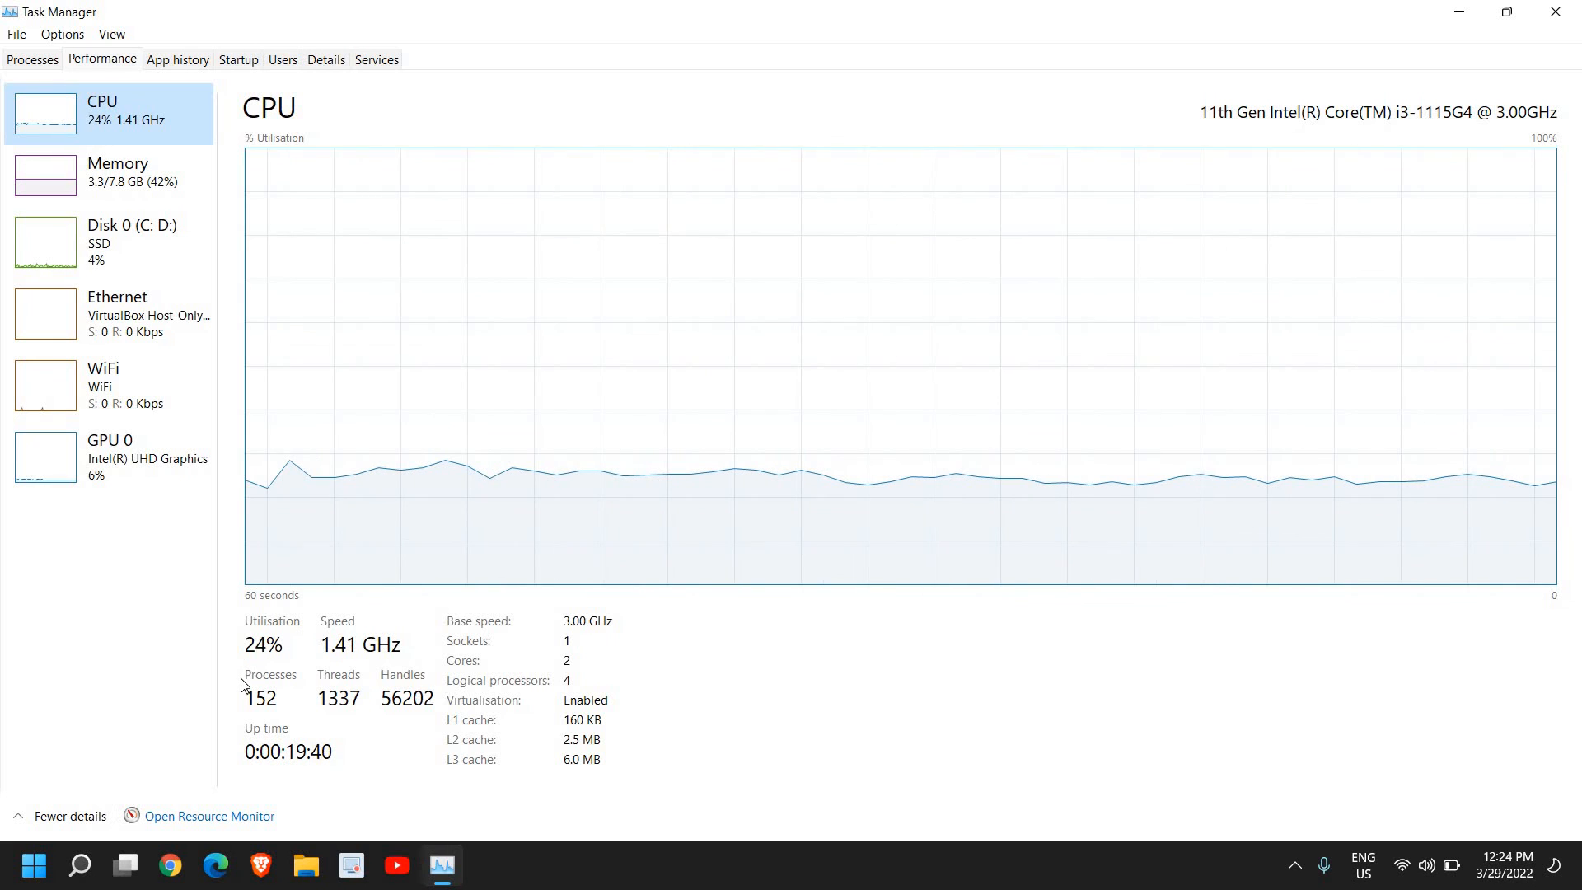
mouse_move(381, 722)
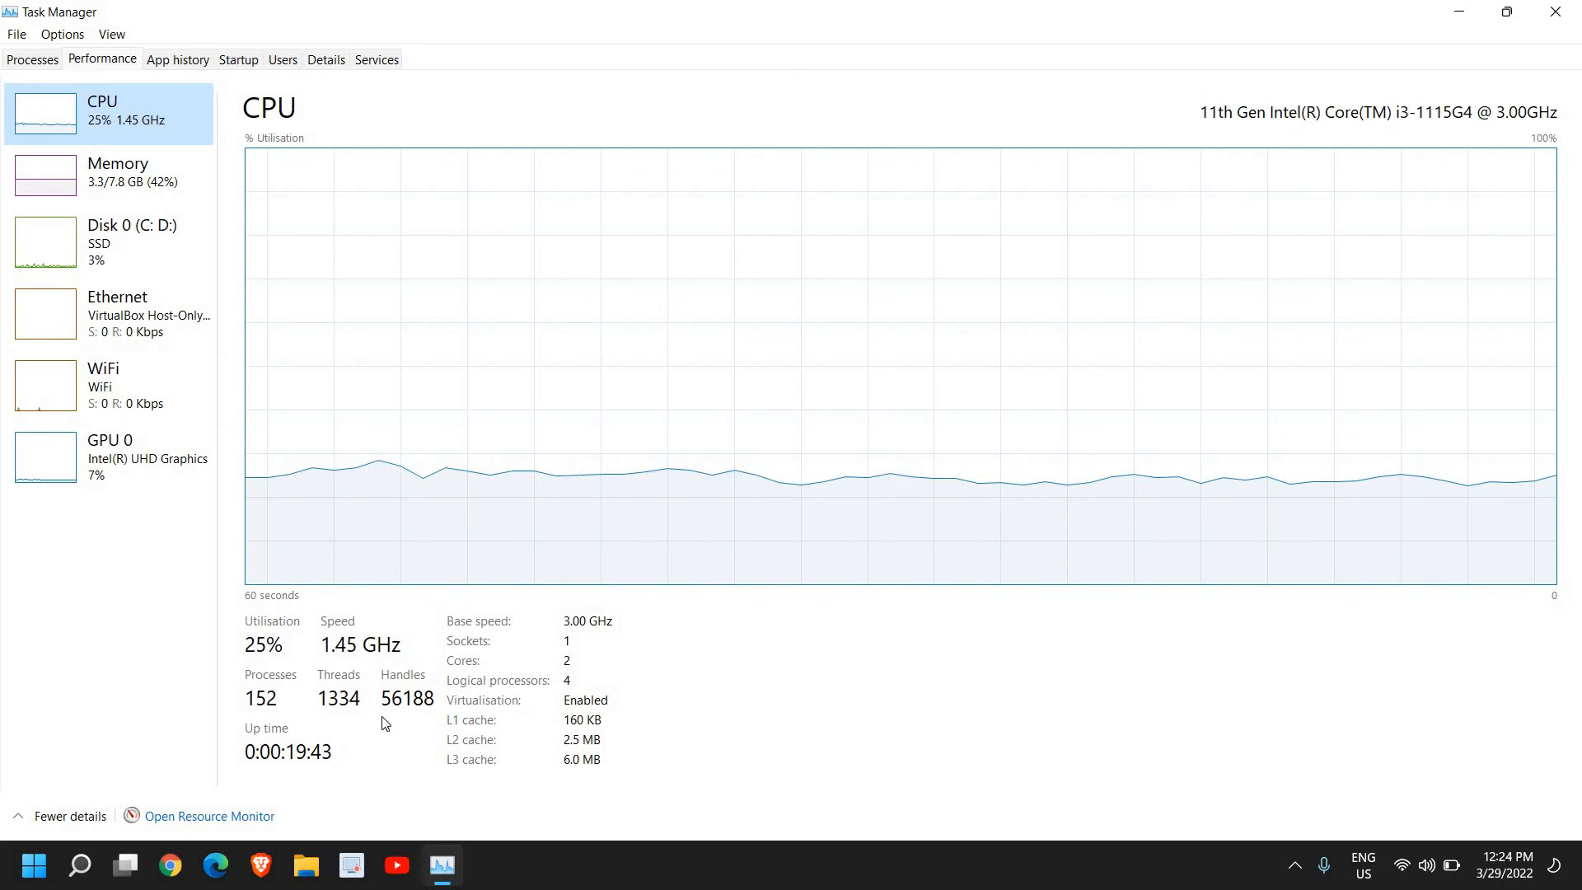
mouse_move(270, 647)
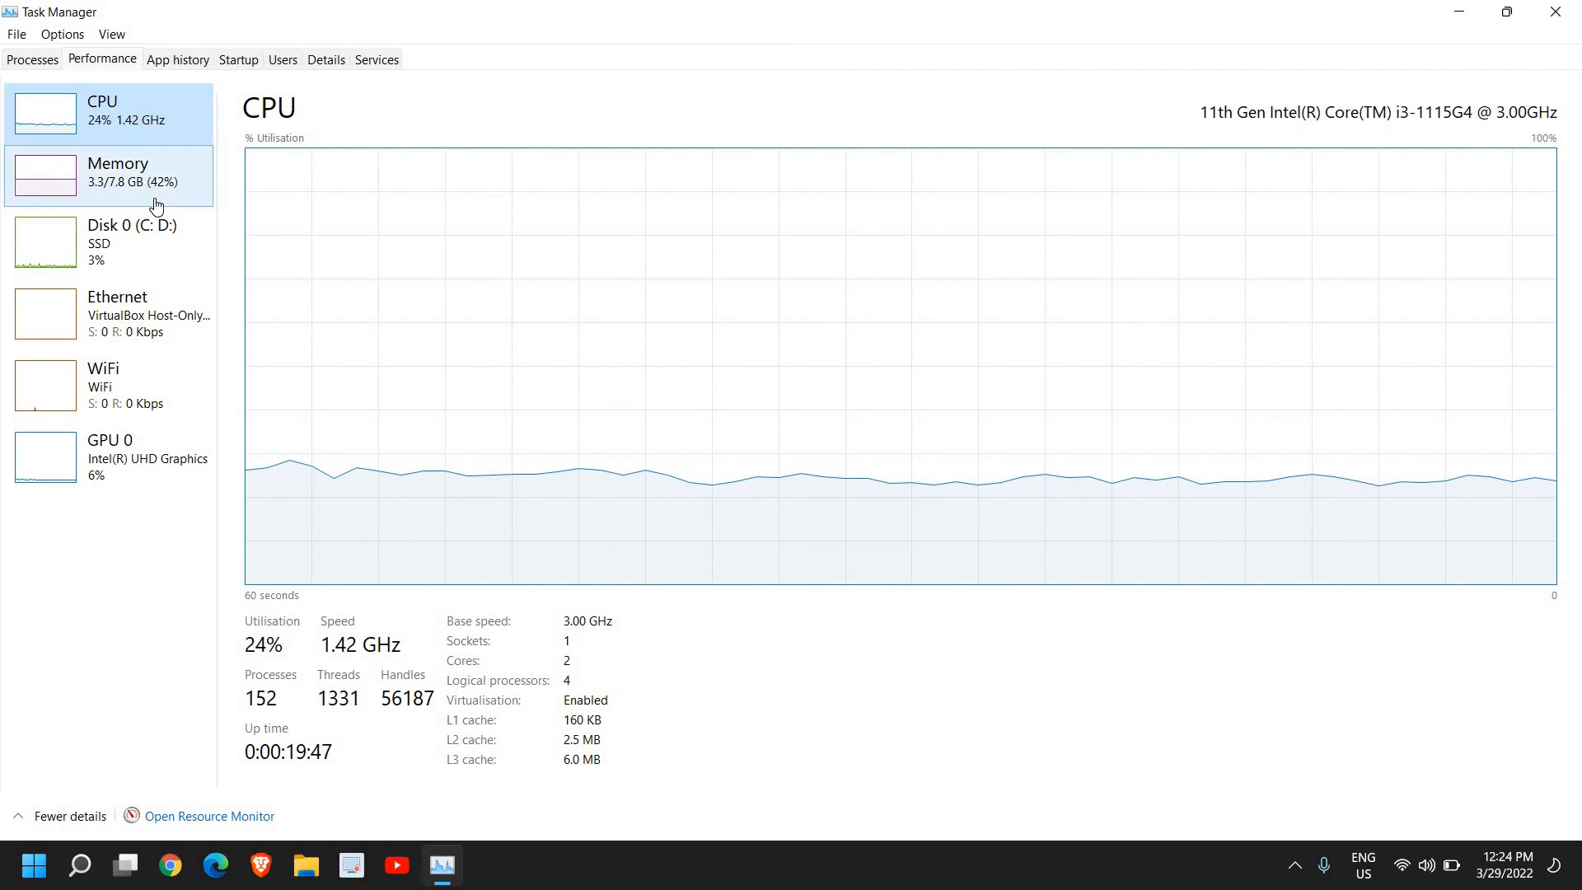
View the Memory performance page showing 3.2 of 7.8 GB in use
left_click(117, 172)
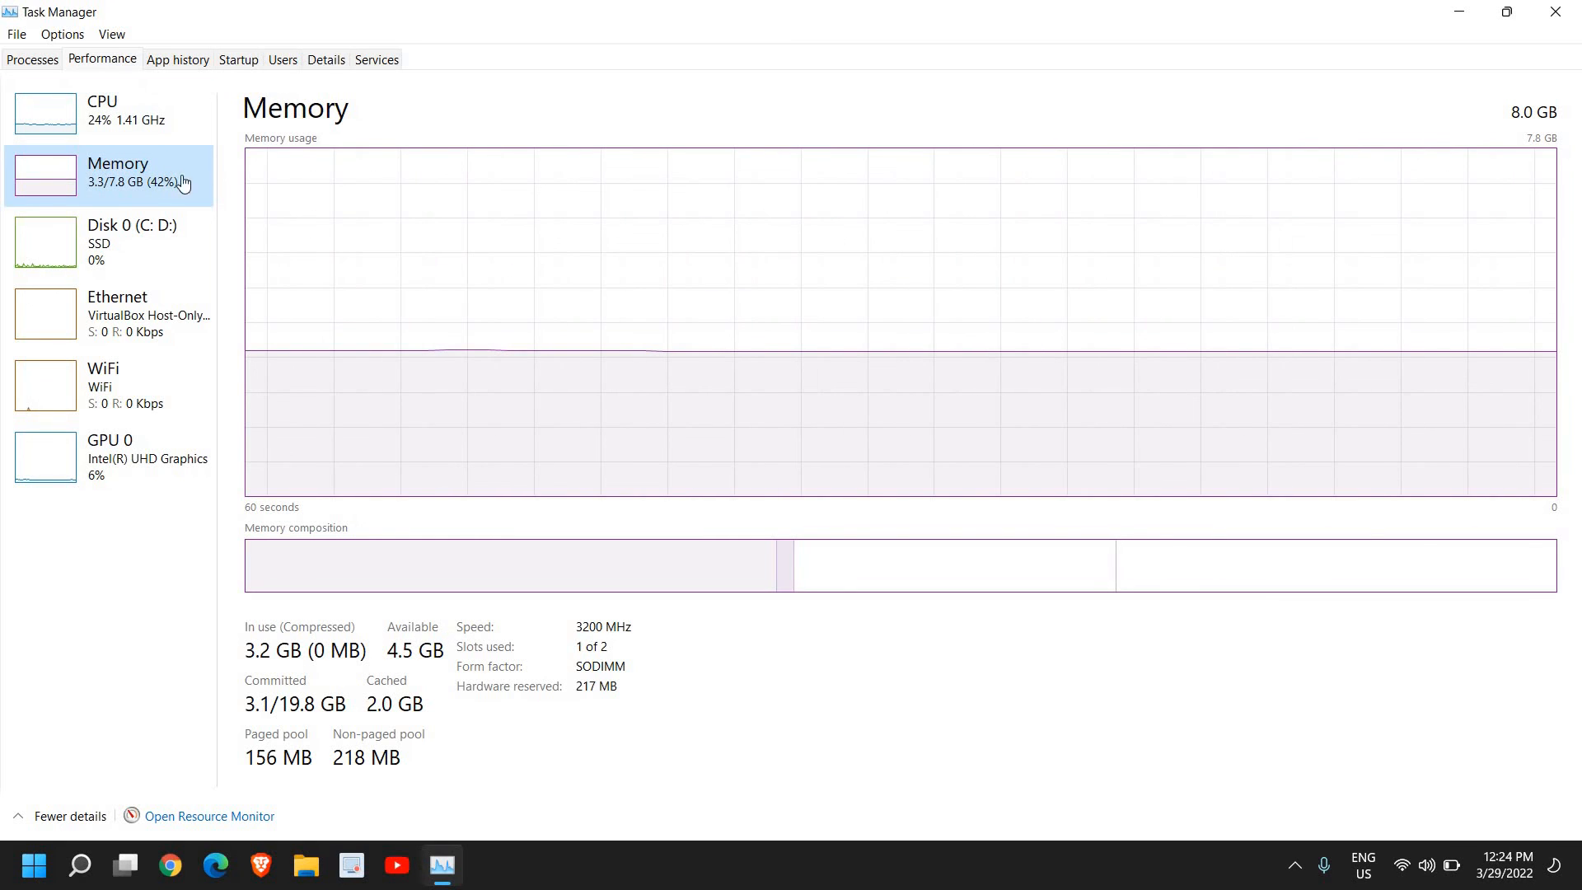
mouse_move(446, 727)
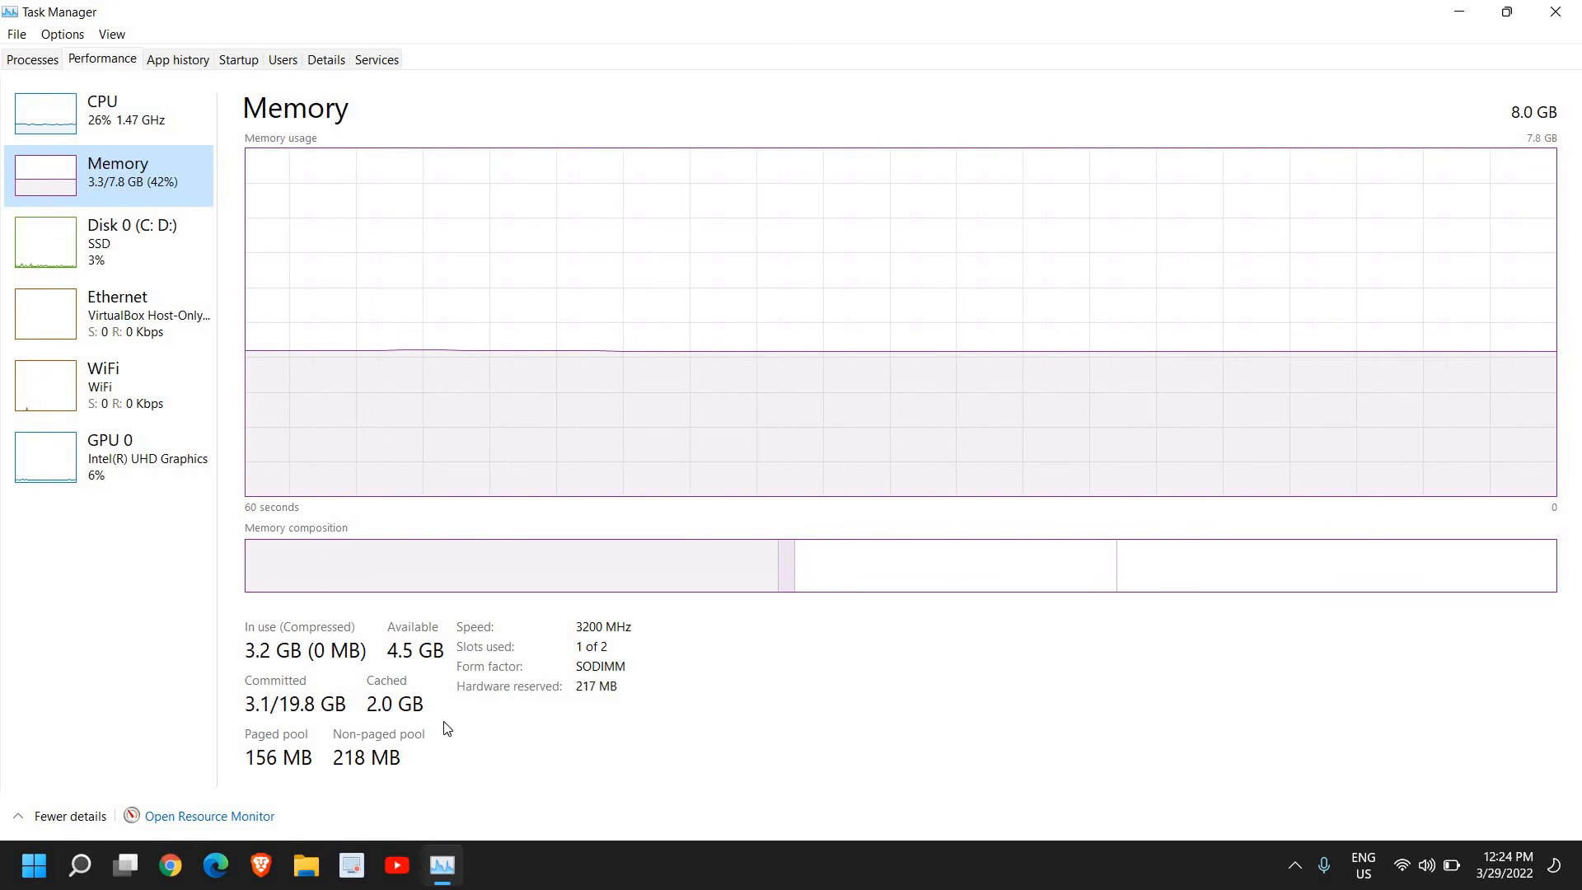
mouse_move(705, 641)
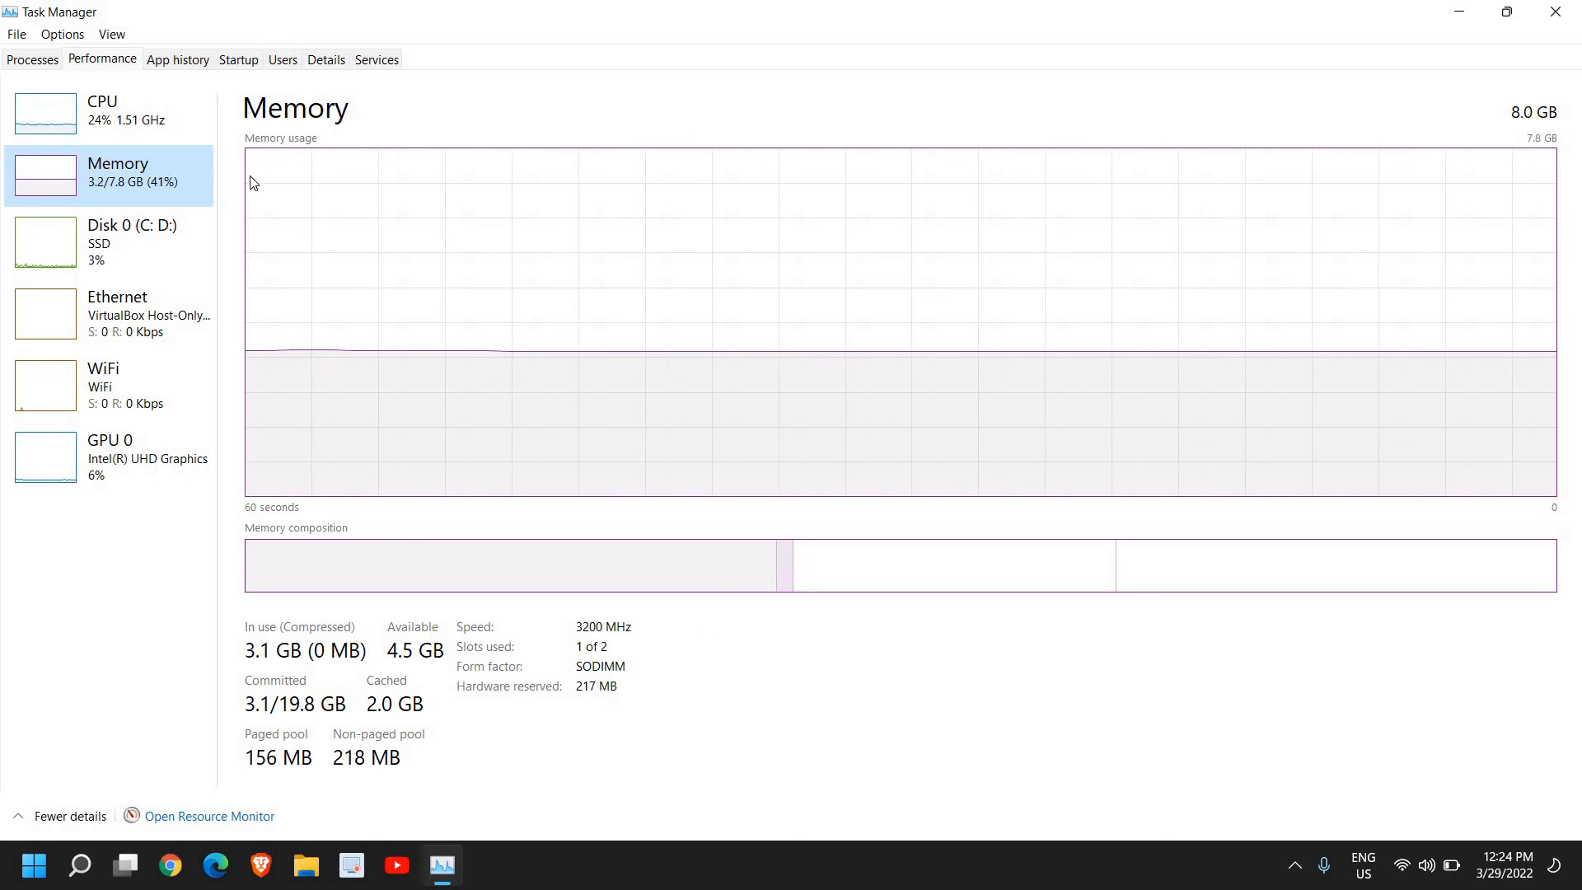
mouse_move(147, 246)
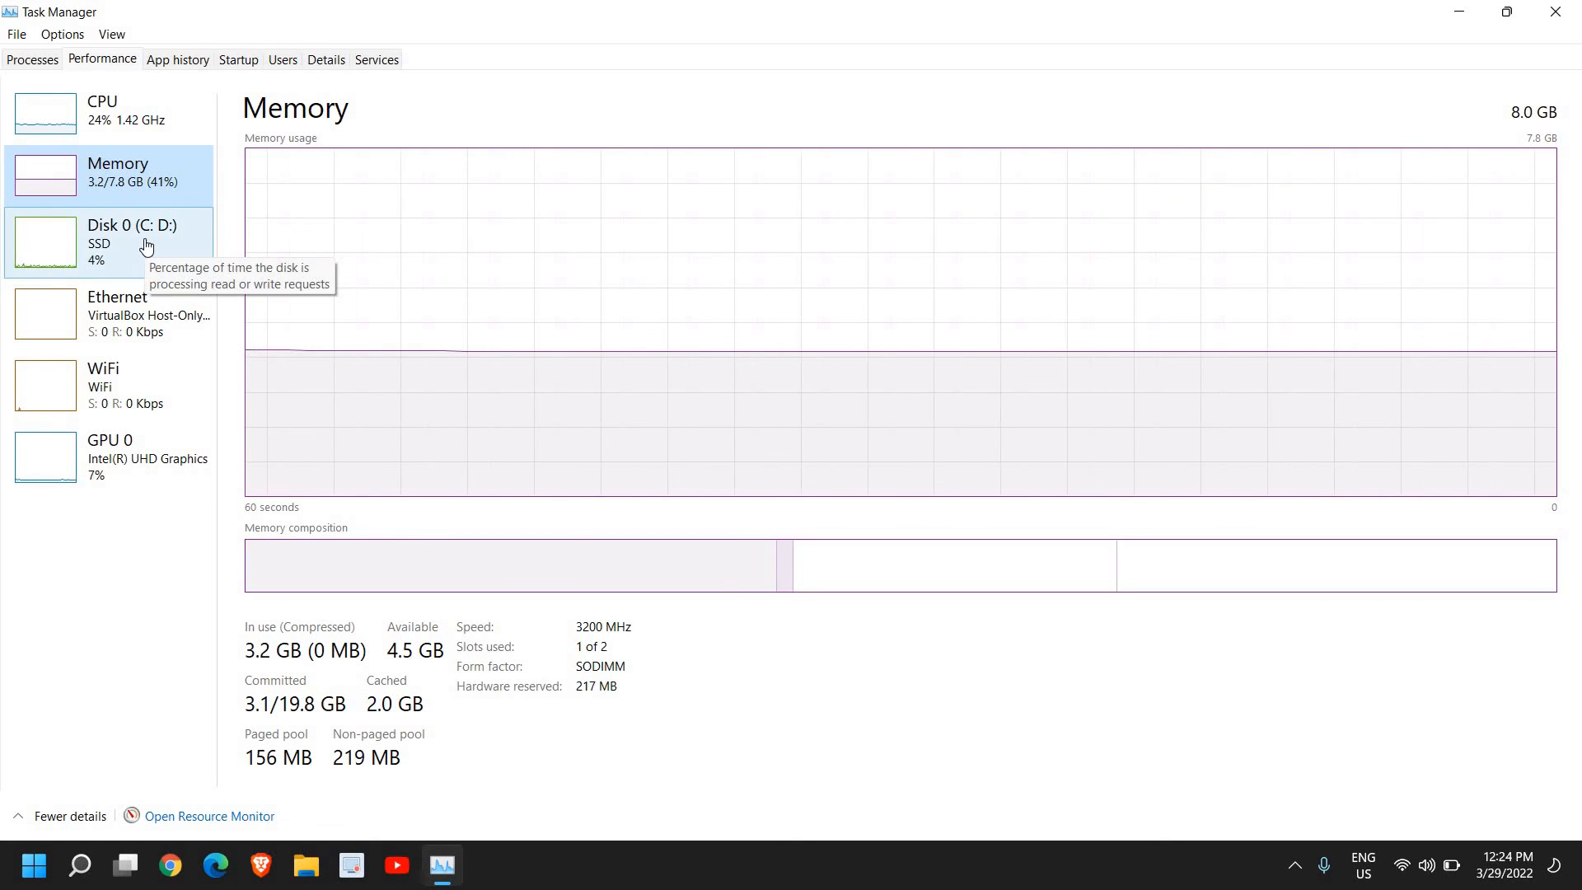
View the Disk 0 (C: D:) performance page for the 239 GB SSD
left_click(110, 242)
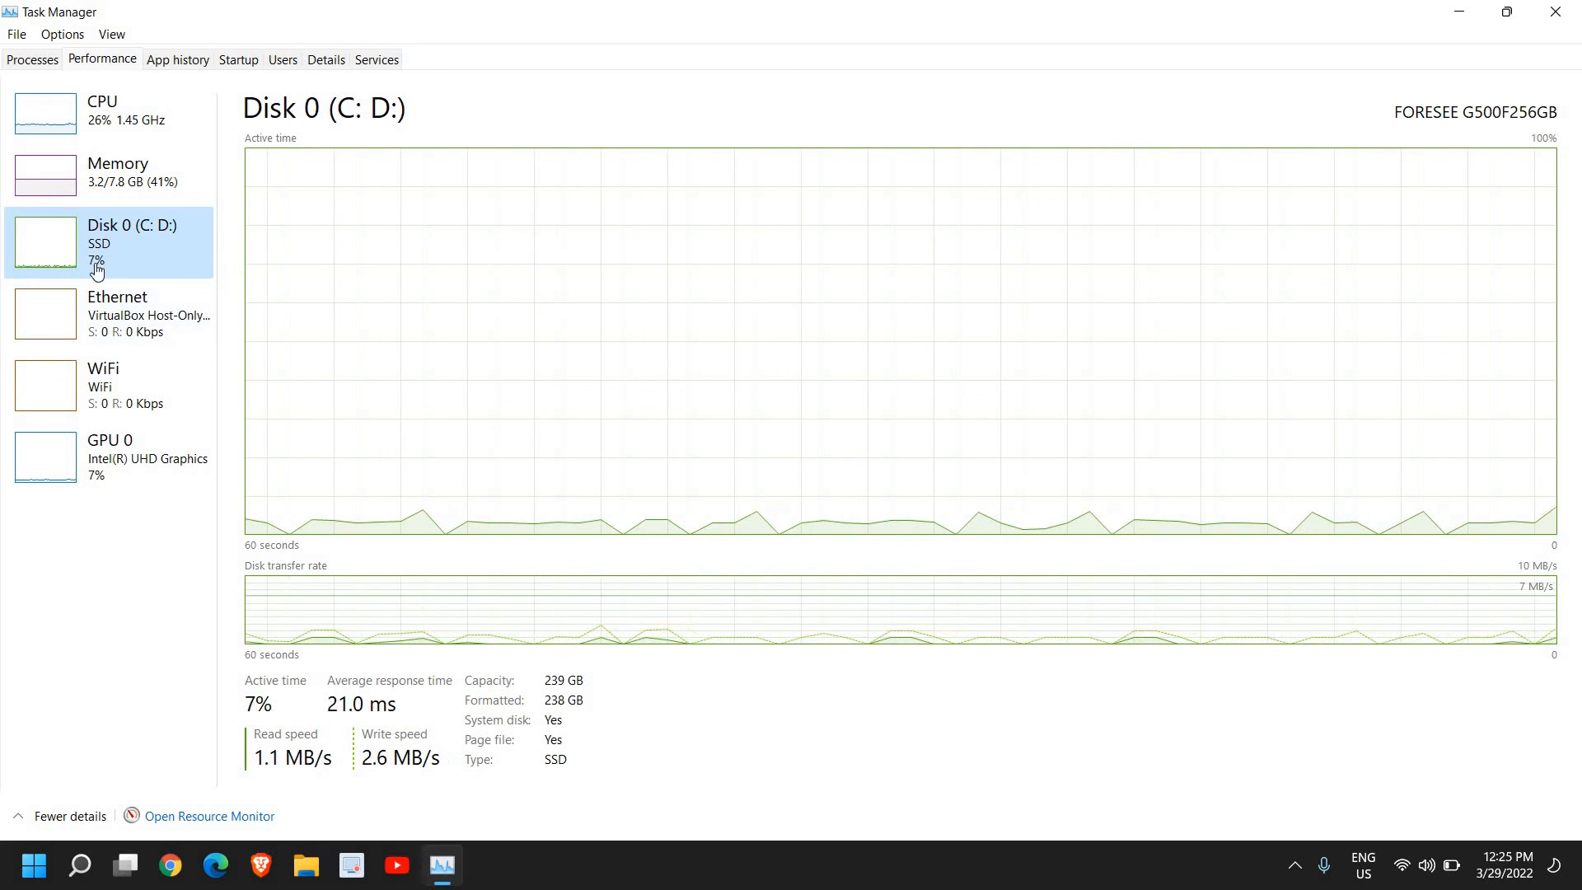
mouse_move(191, 275)
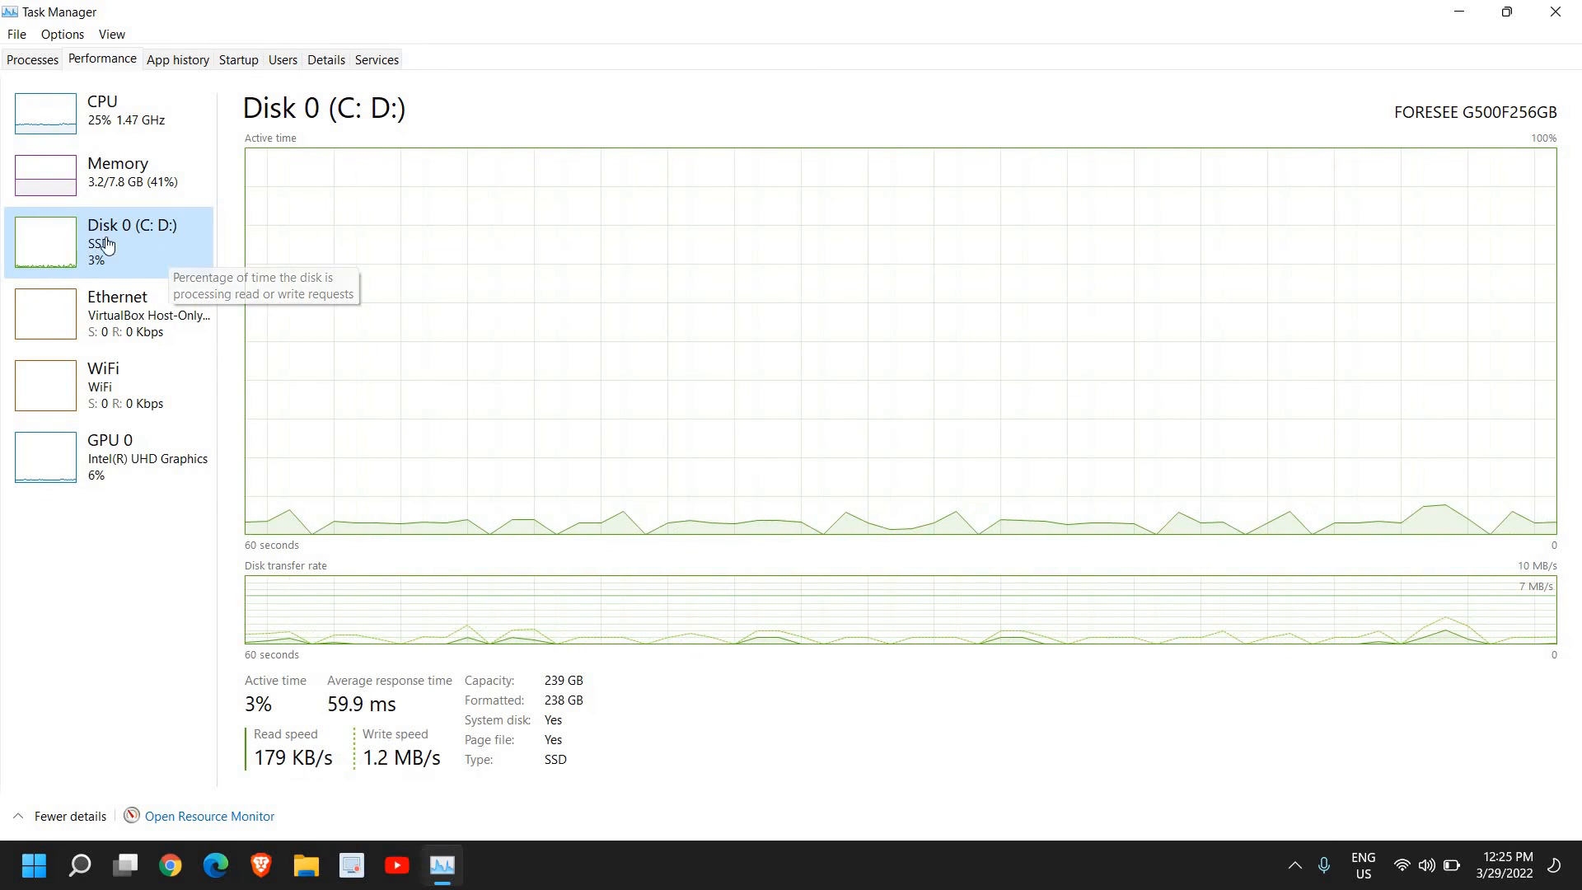
mouse_move(181, 65)
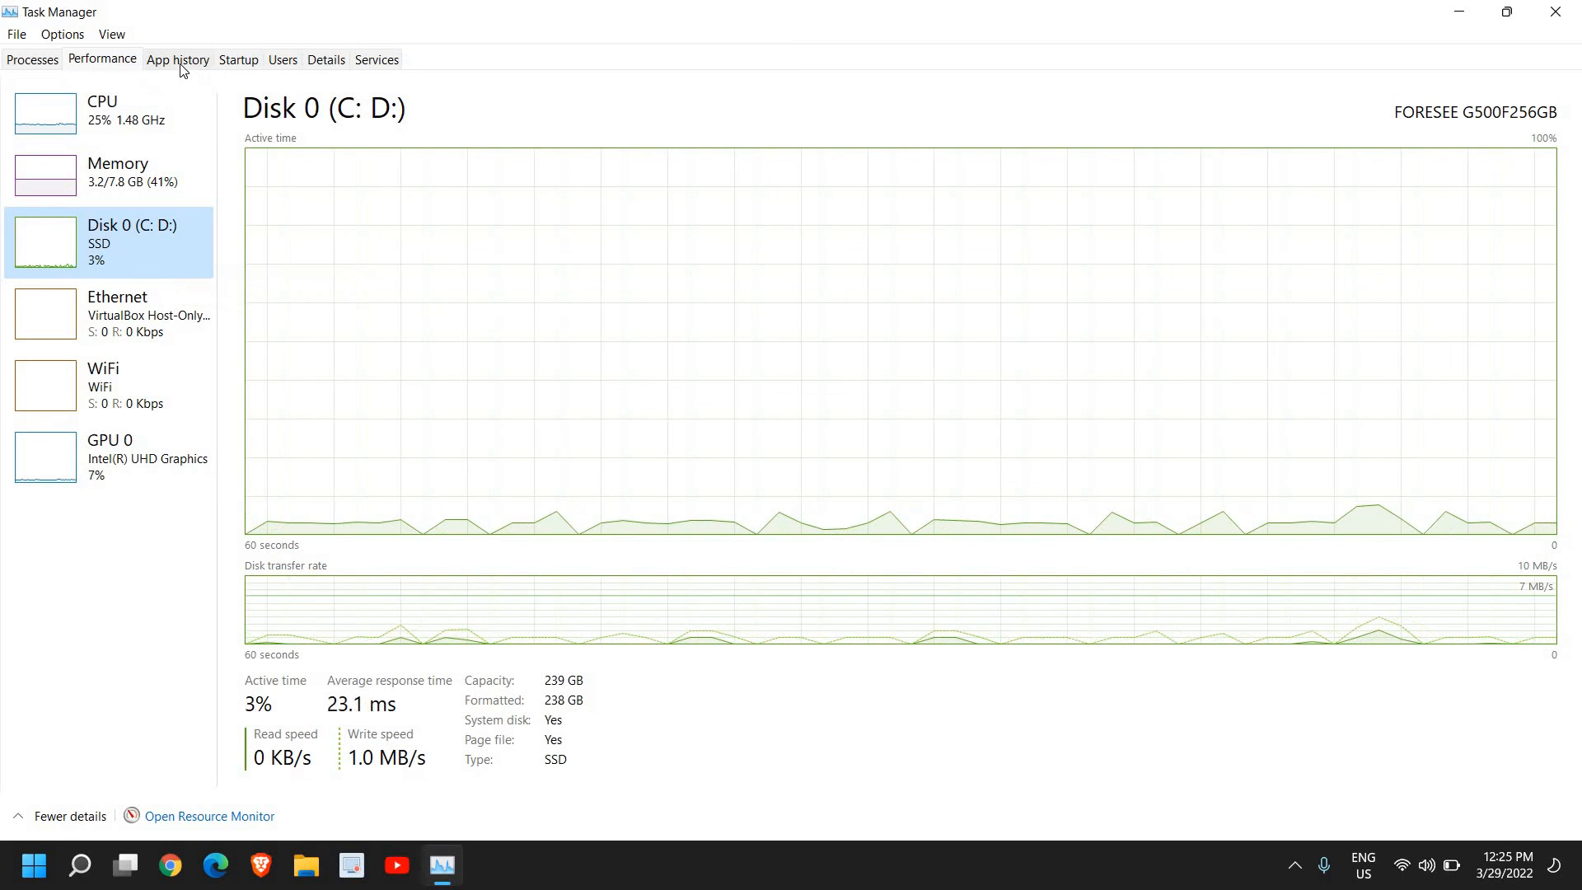
Review App history usage since 2/27/2022, checking the Instagram and Clipchamp entries
left_click(178, 59)
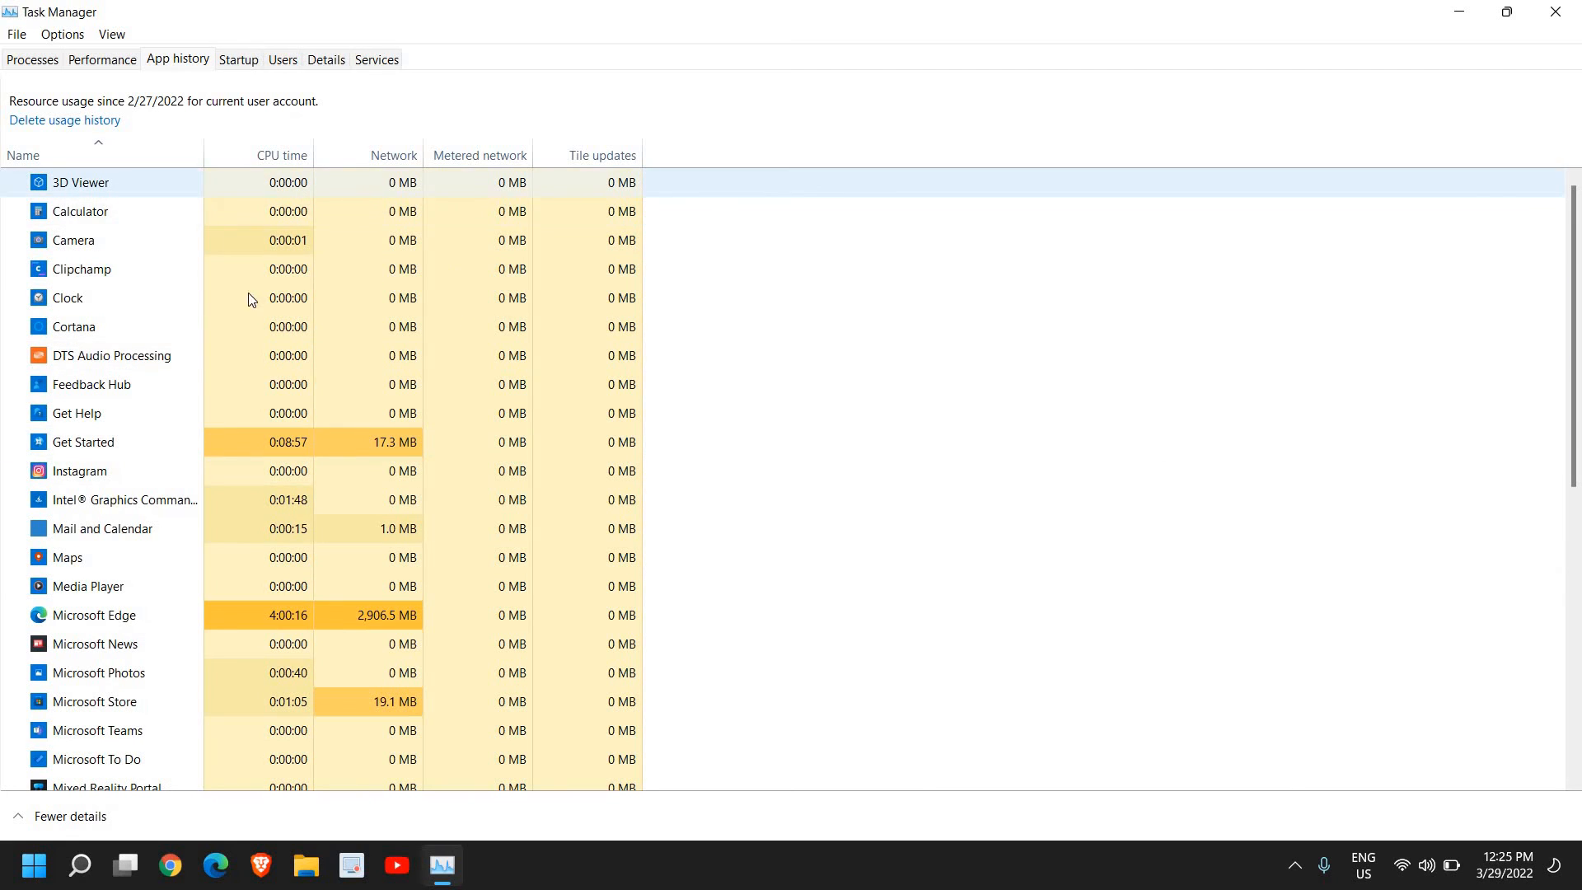
left_click(91, 471)
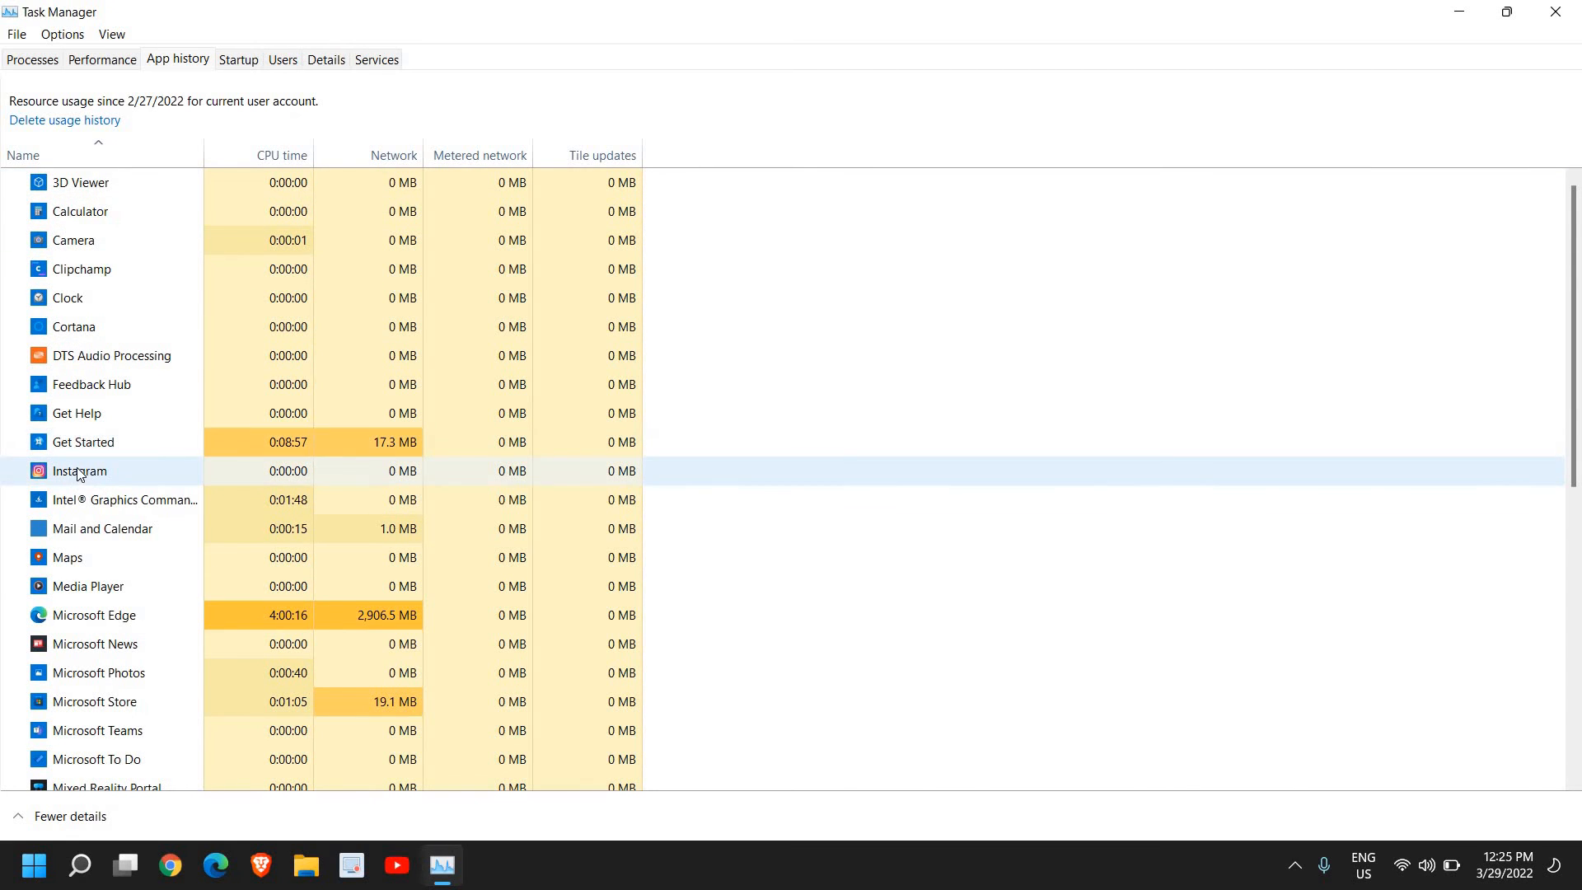
left_click(125, 500)
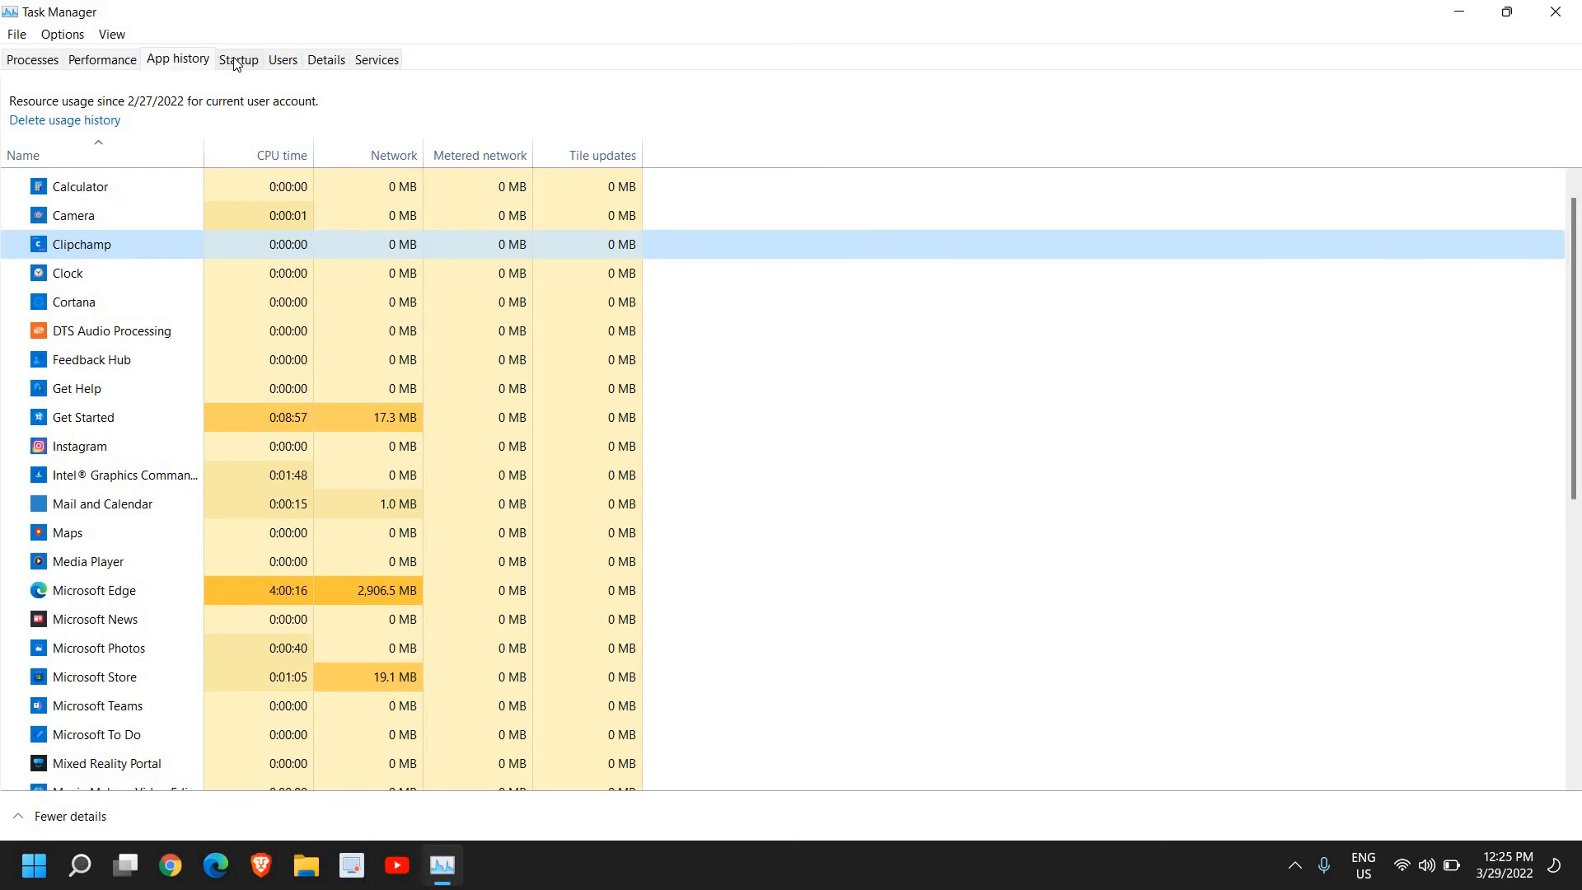
Review the Startup apps list and the Intel graphics entry, then bring up the quick-link menu
left_click(237, 60)
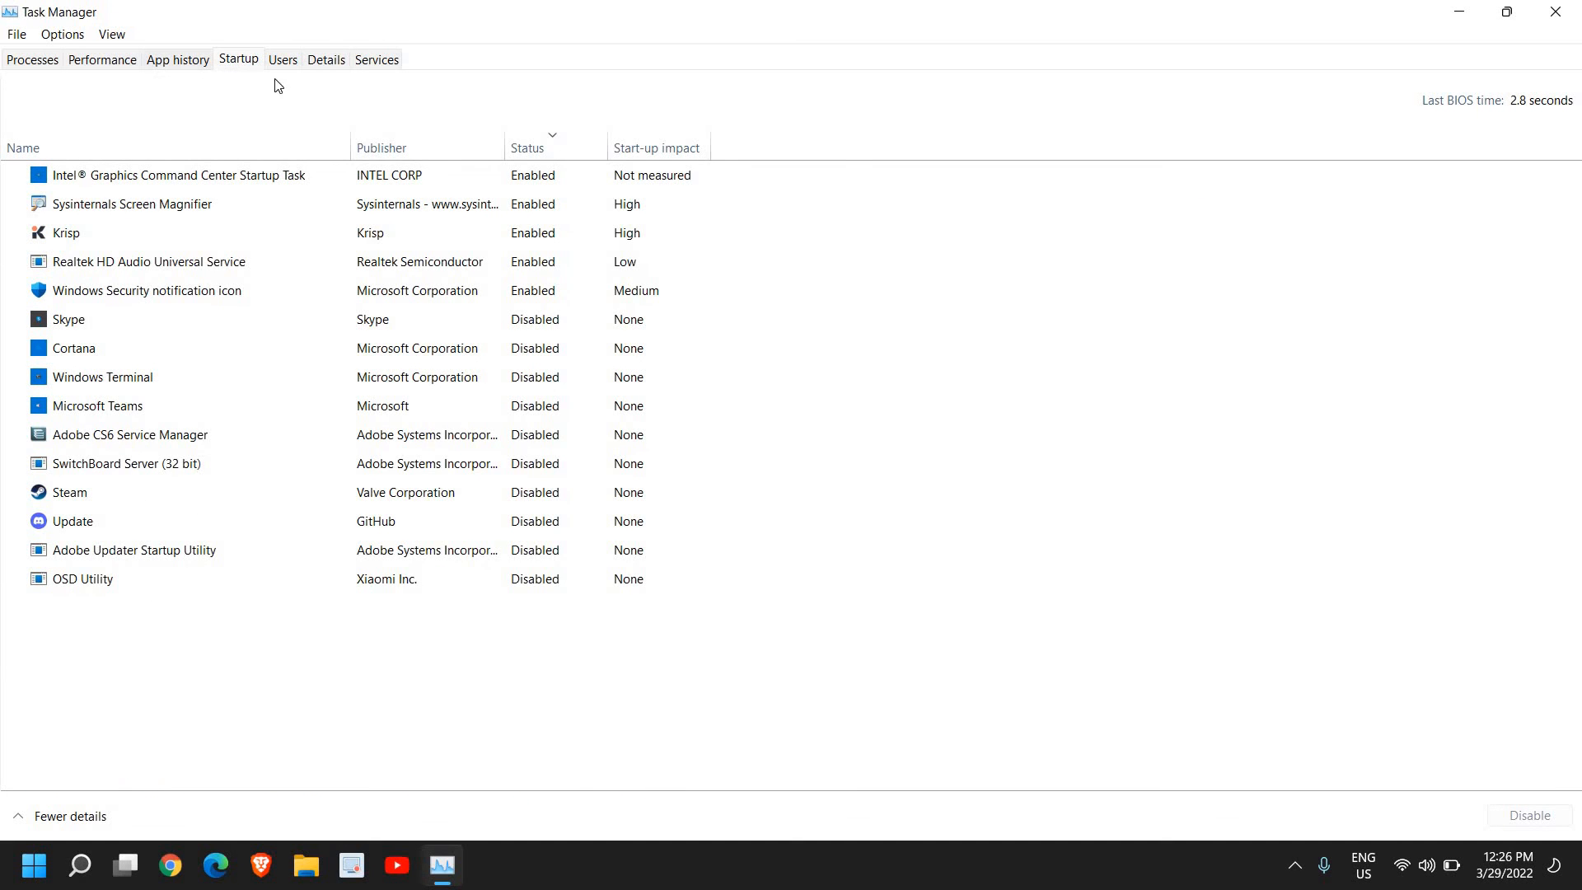
left_click(178, 174)
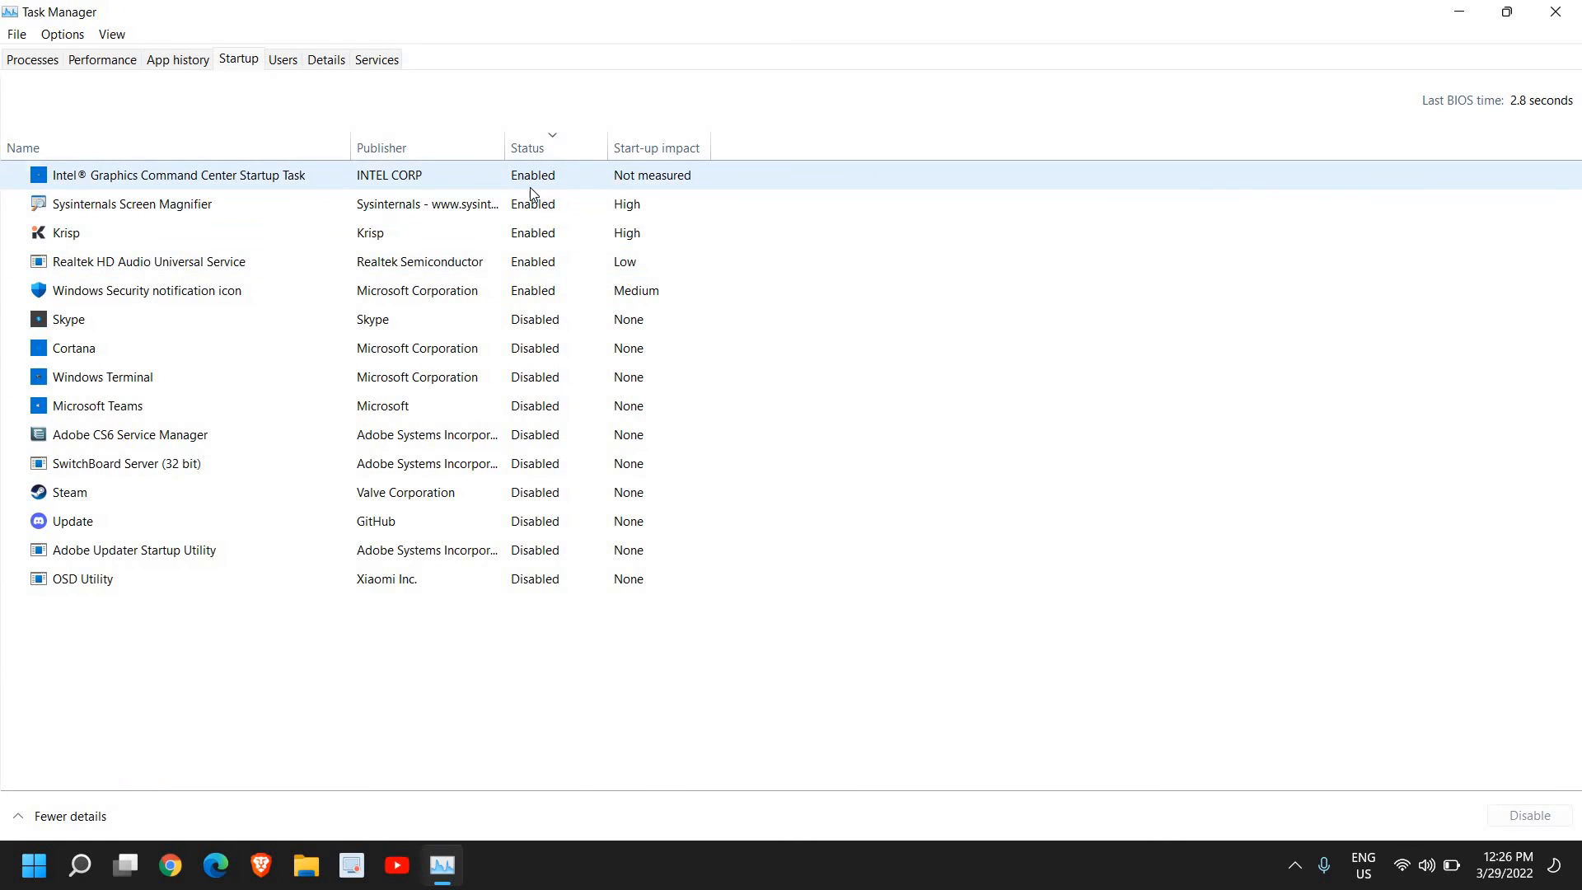
left_click(33, 866)
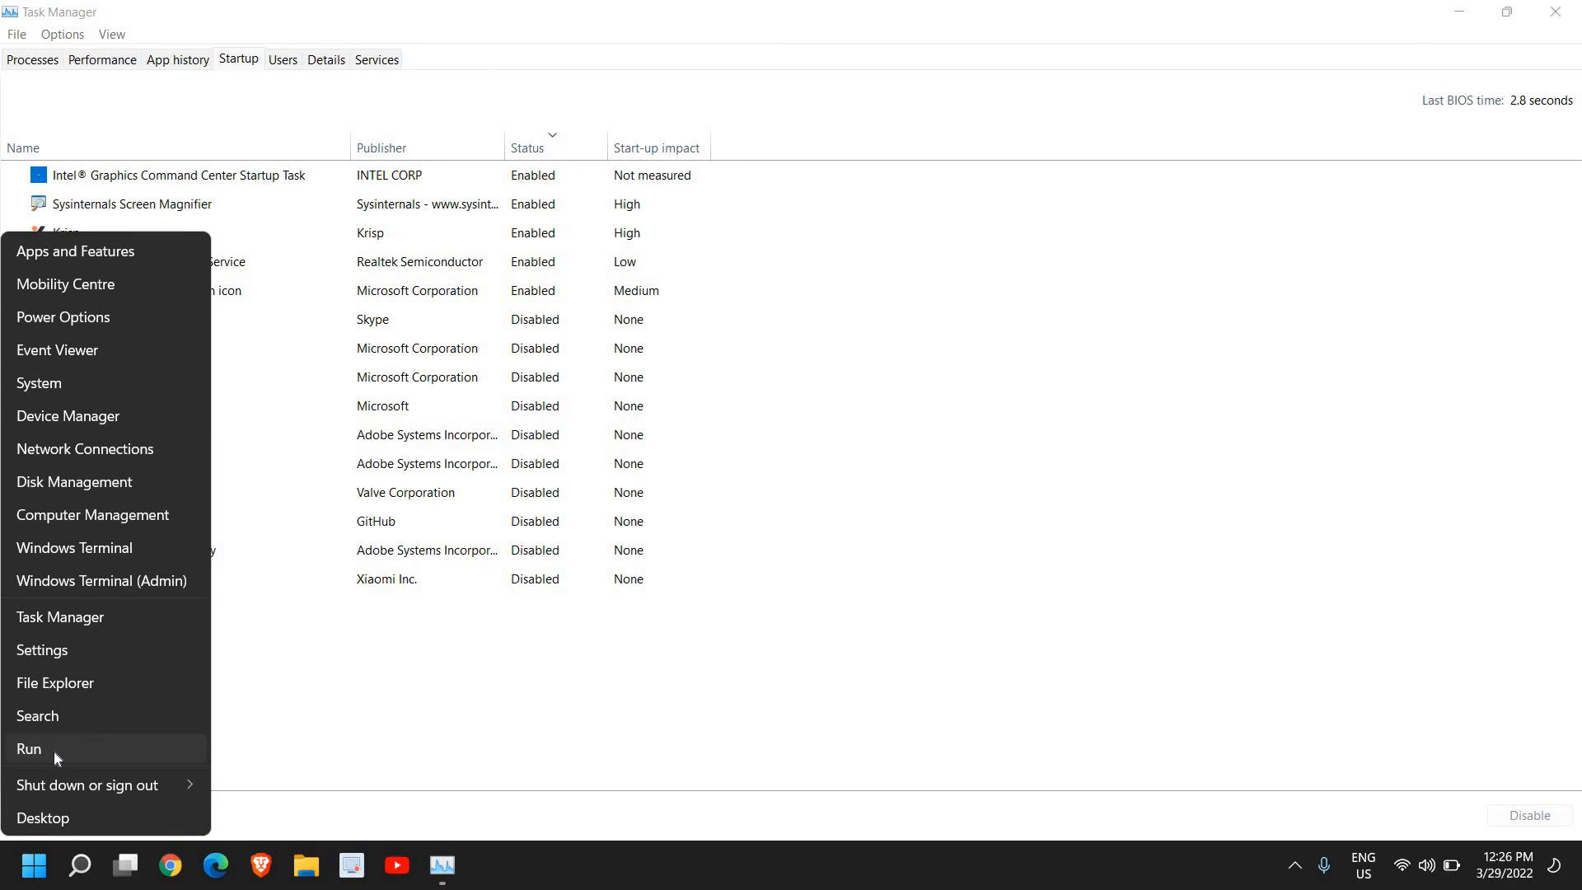
Enter appwiz.cpl as the command in the Run dialog
left_click(28, 748)
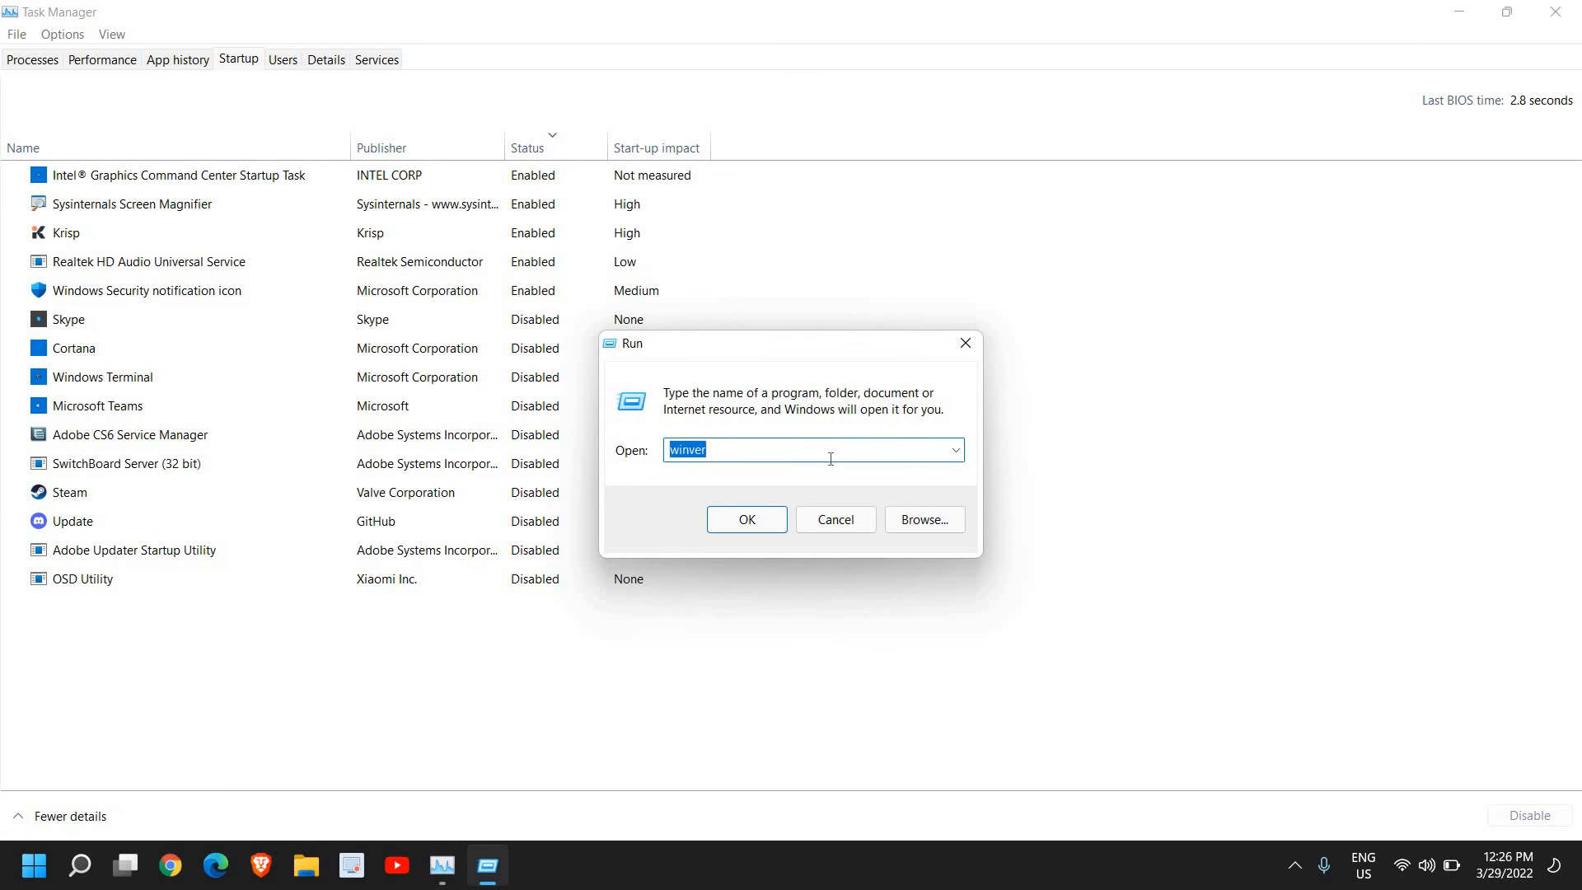
type("app")
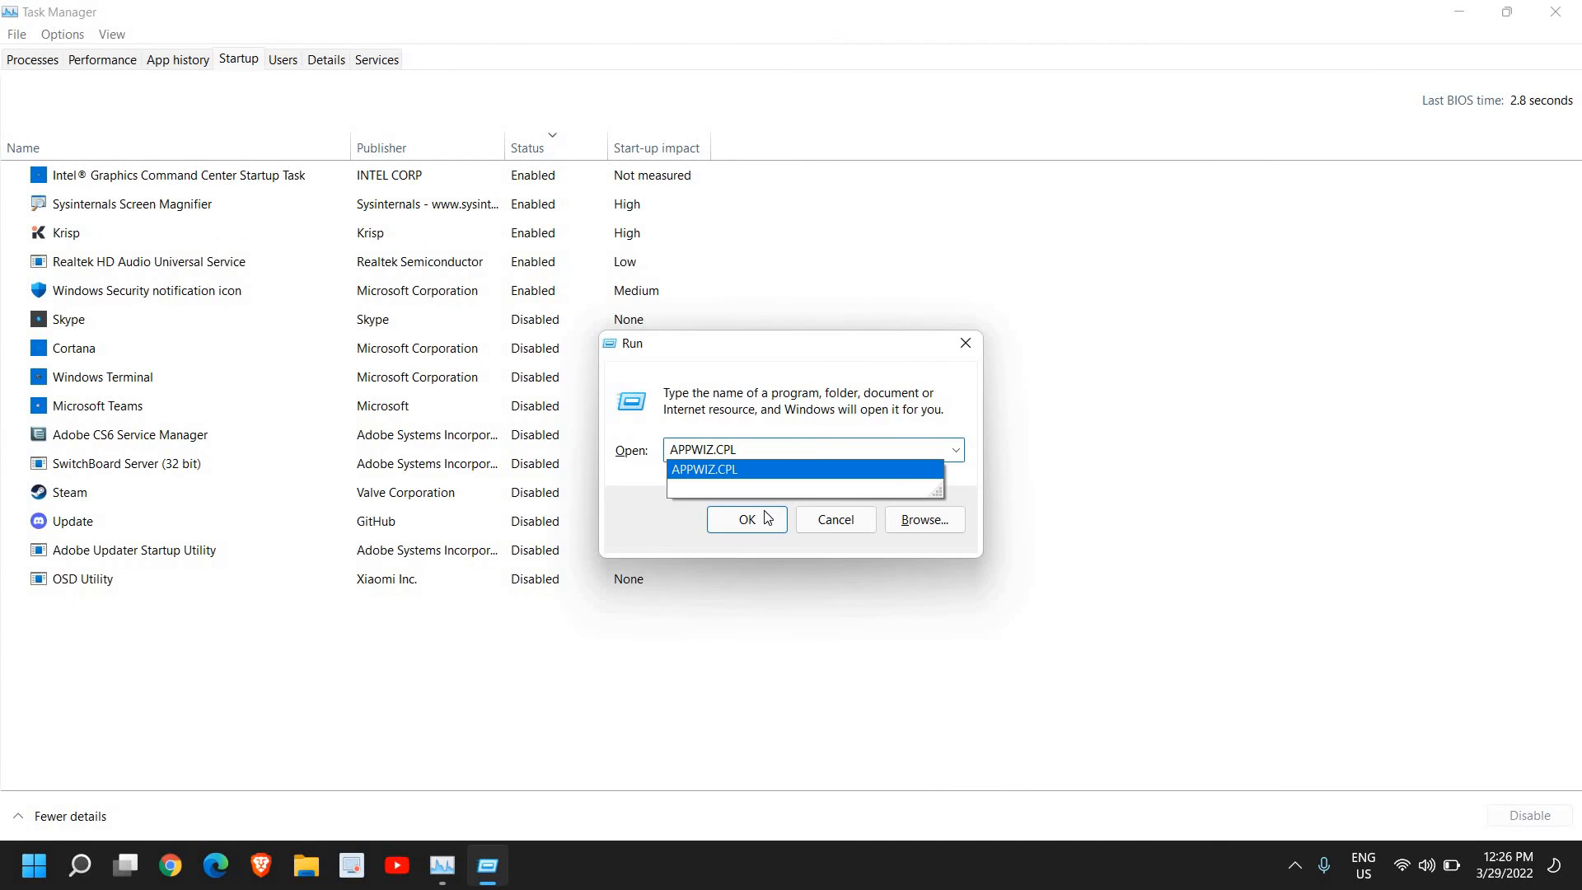
Look through the 32 installed programs in Programs and Features, then bring up Windows Search
left_click(745, 519)
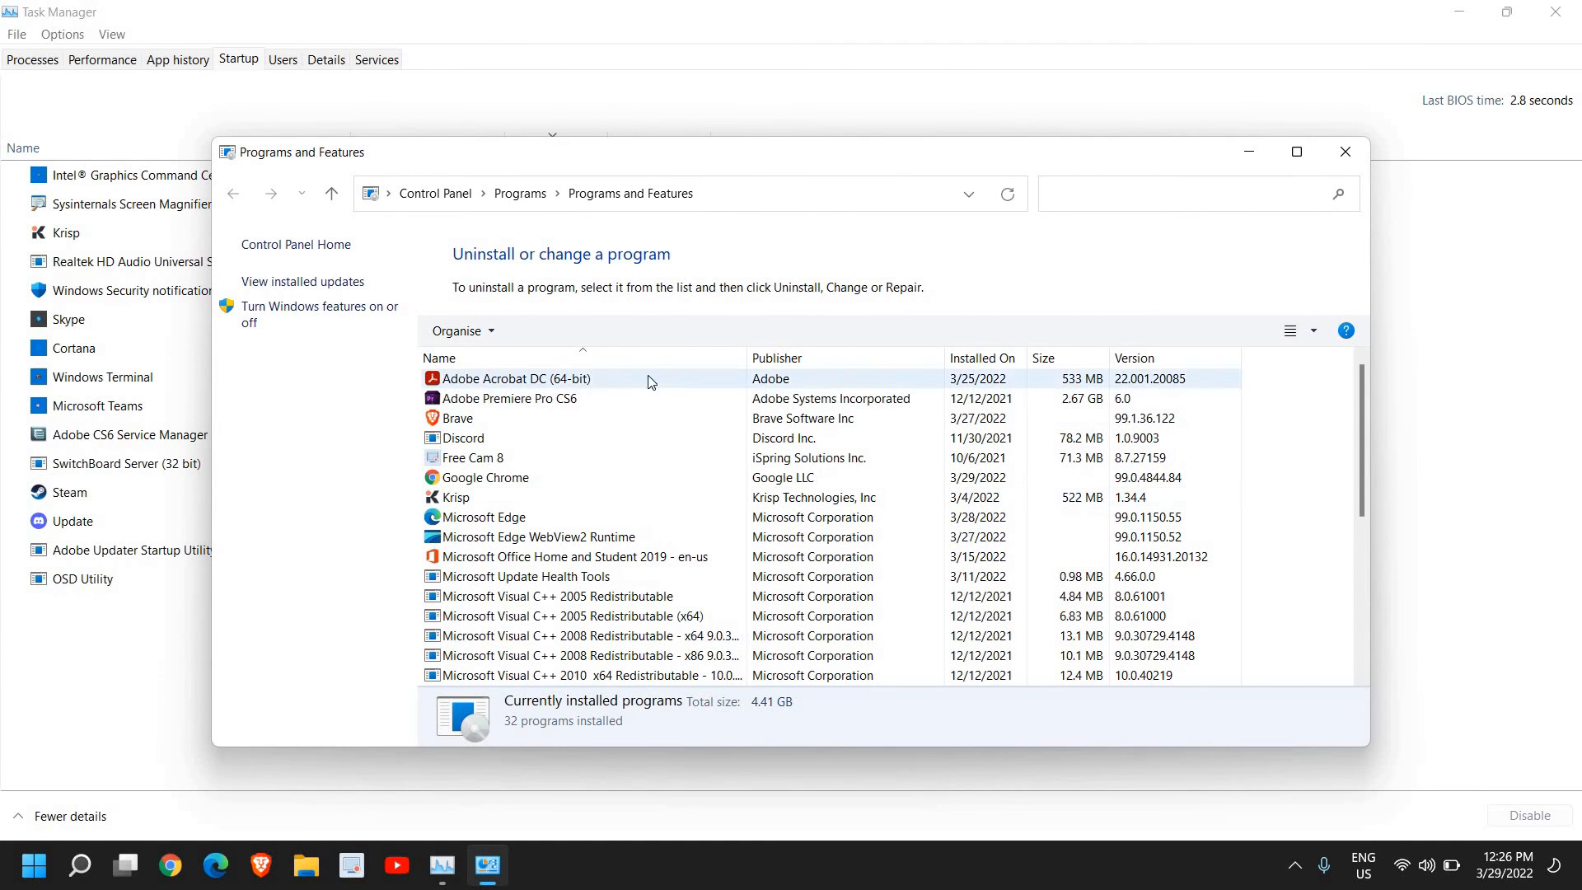
left_click(565, 555)
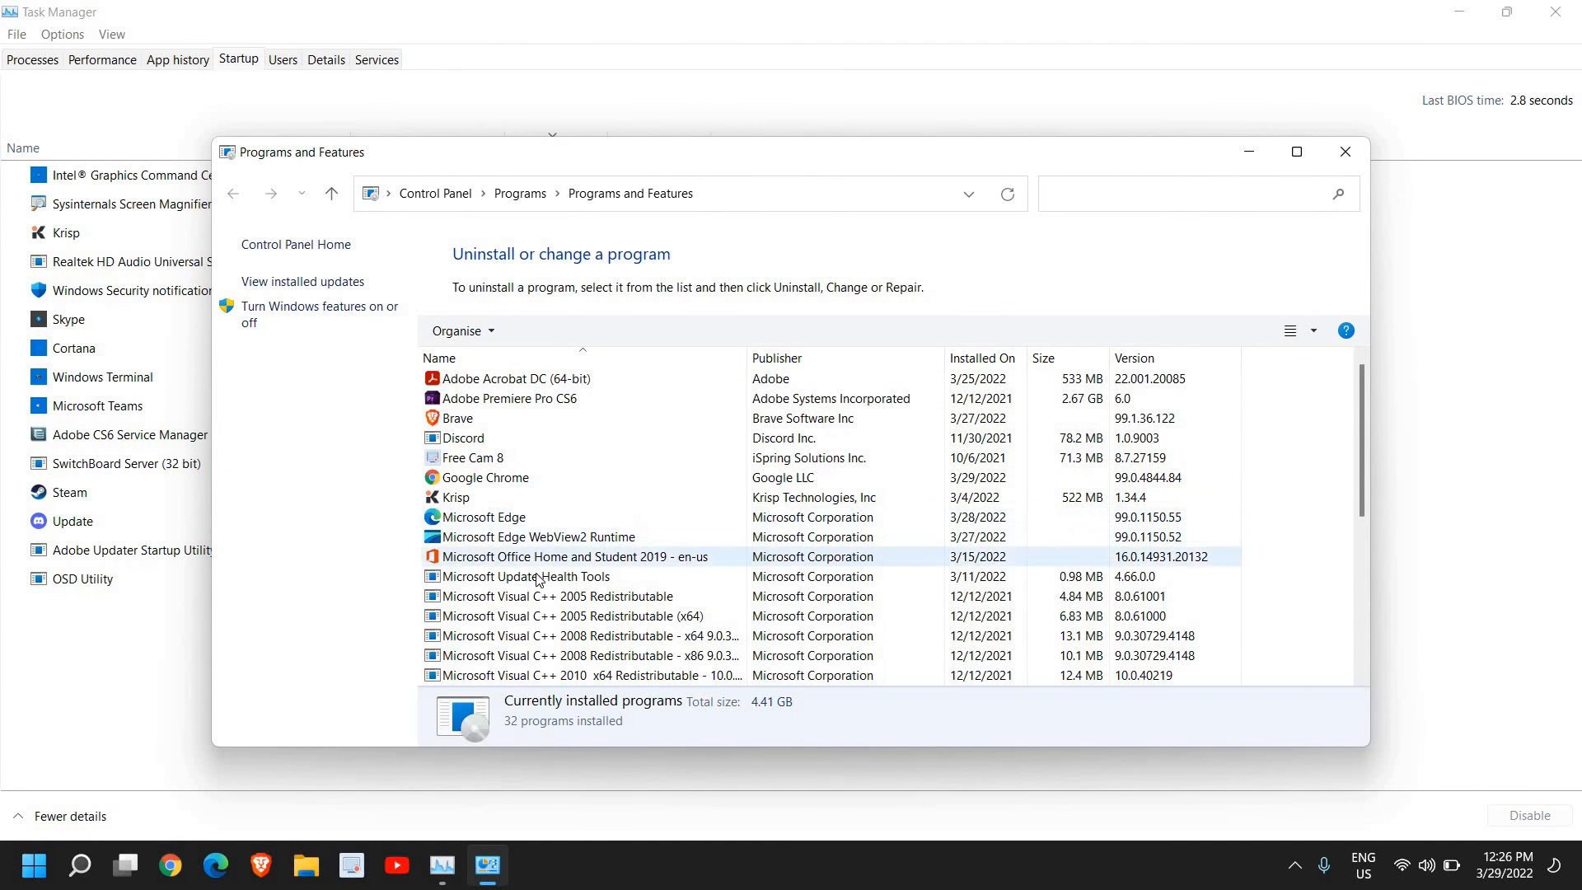
scroll("down", 3)
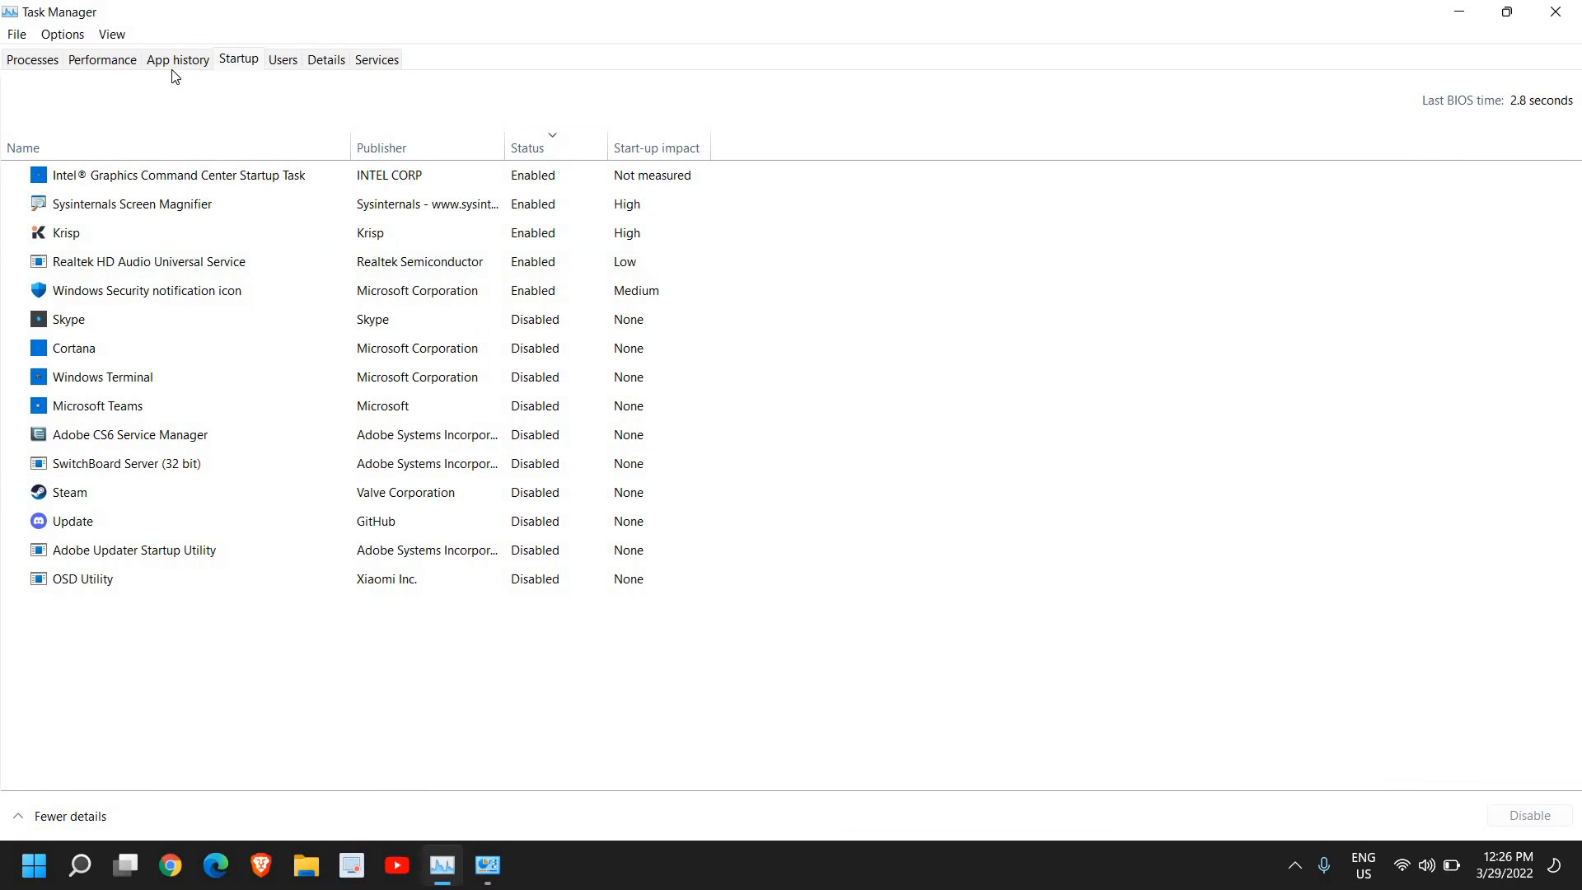
left_click(100, 60)
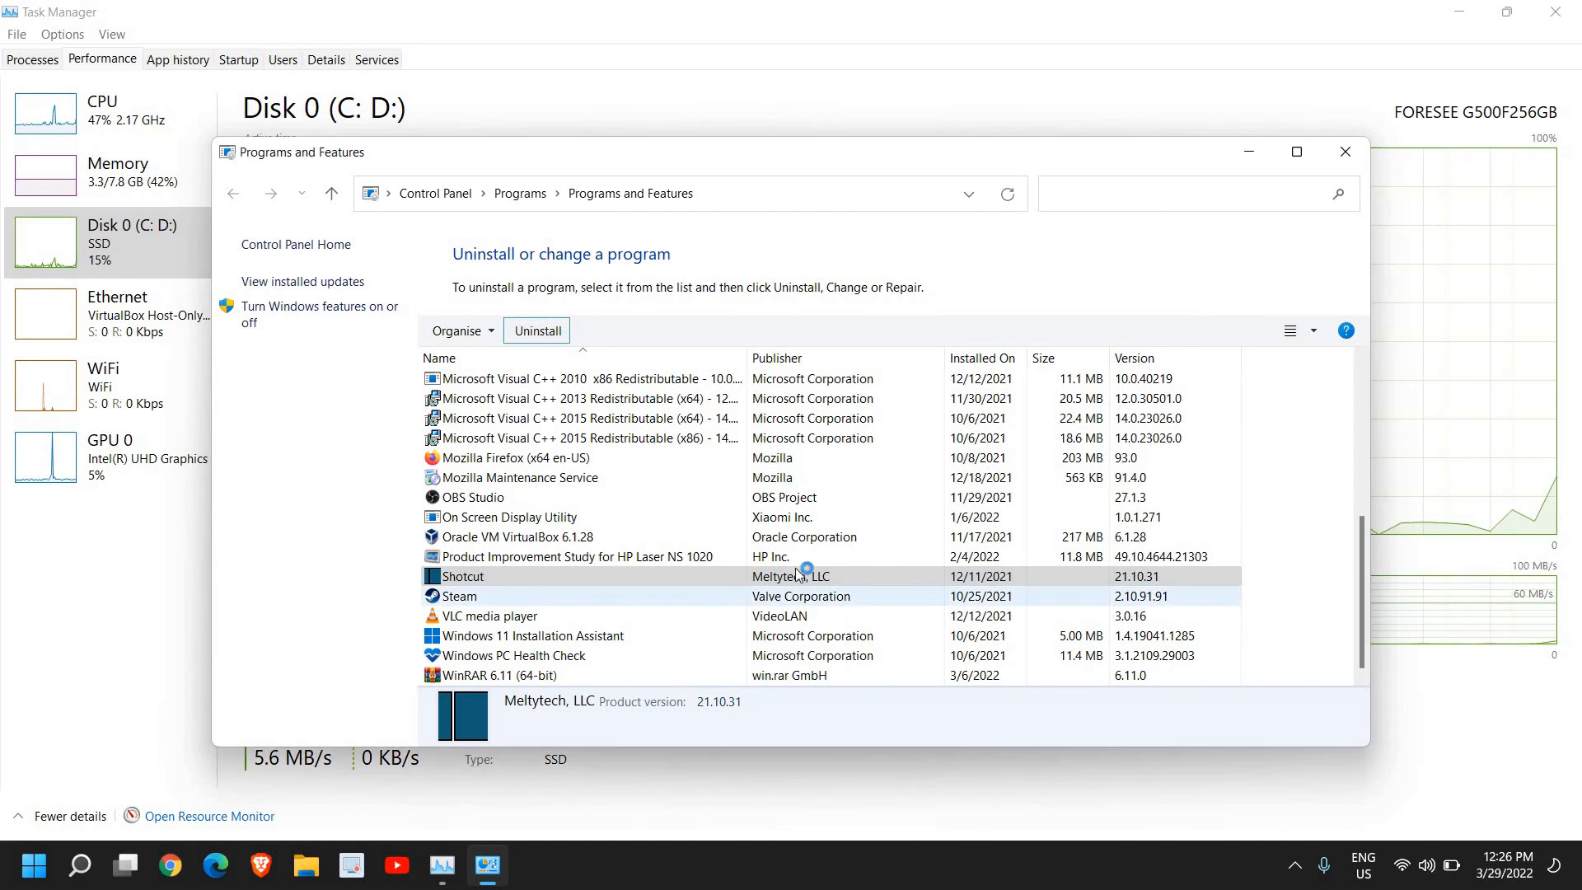
left_click(79, 865)
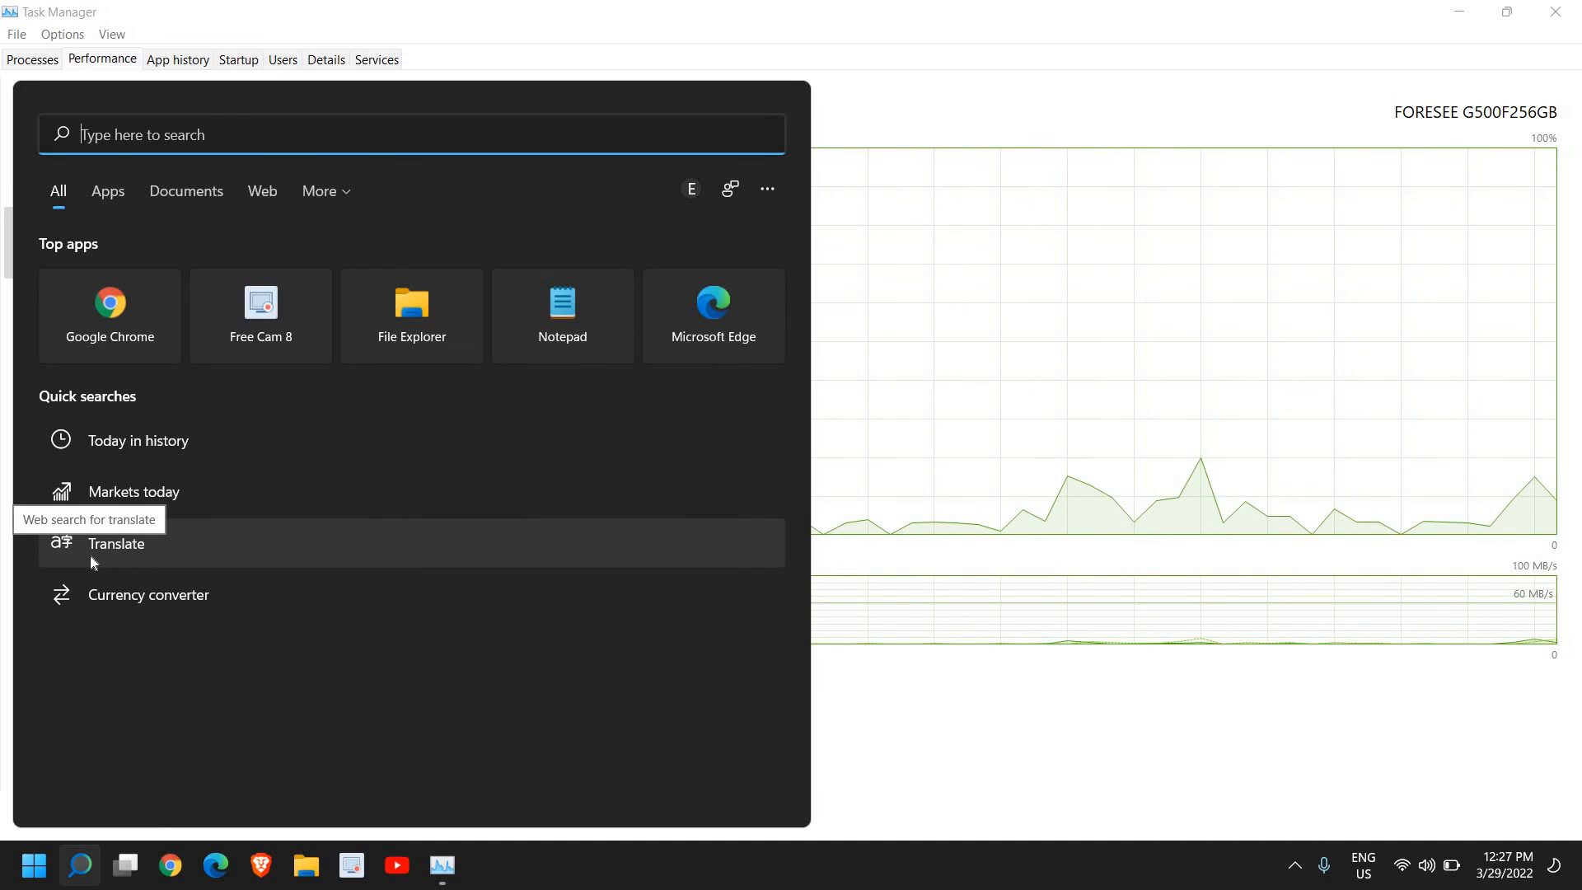
Launch Command Prompt as administrator by searching for cmd
type("cmd")
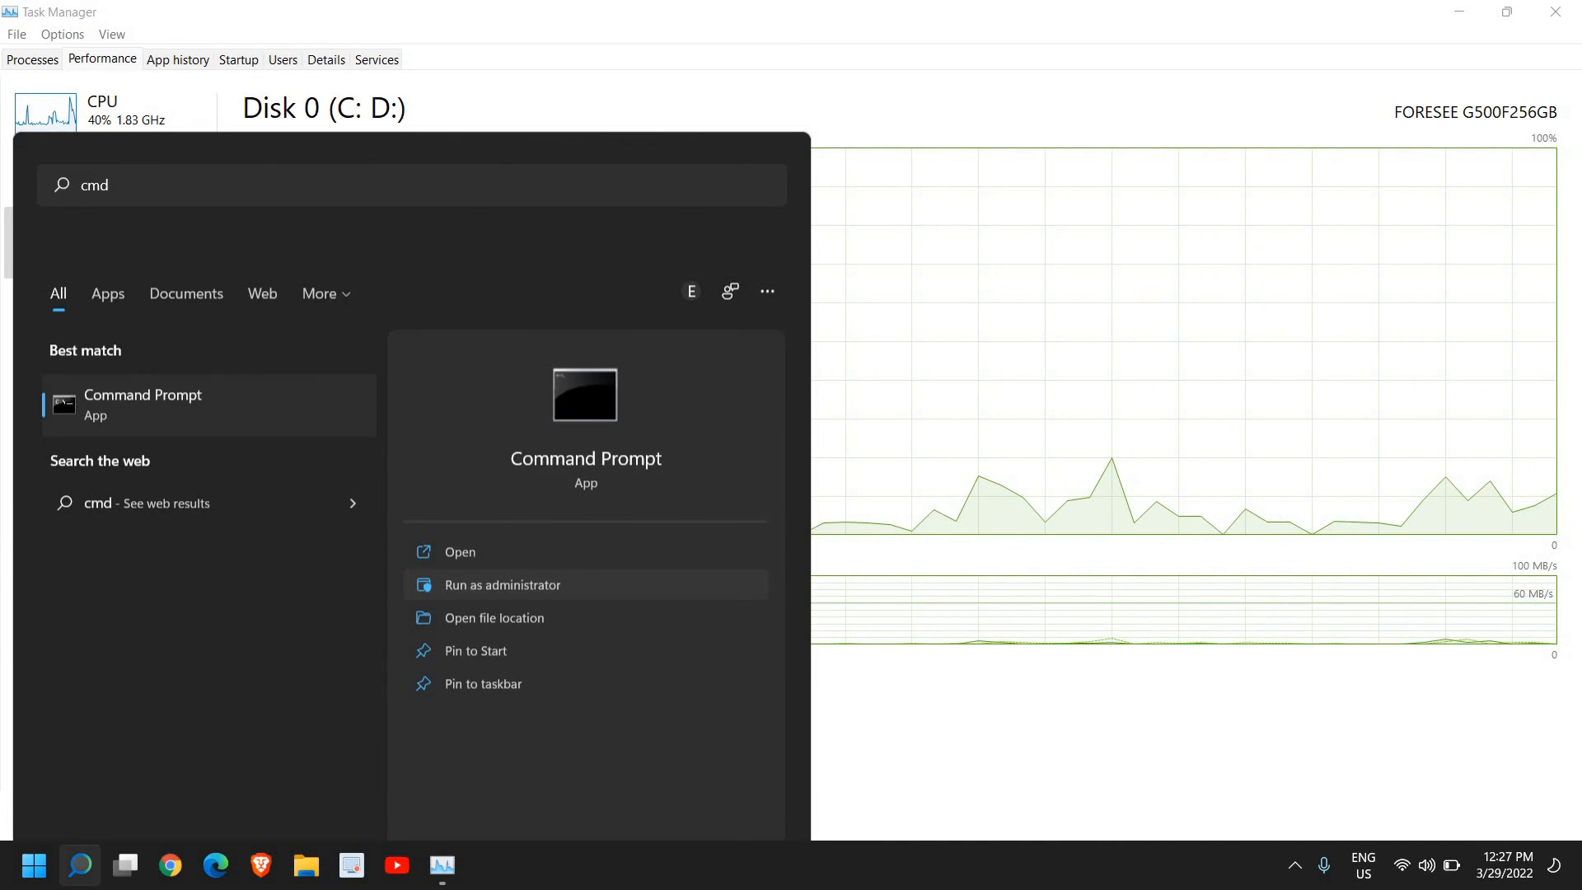
left_click(501, 583)
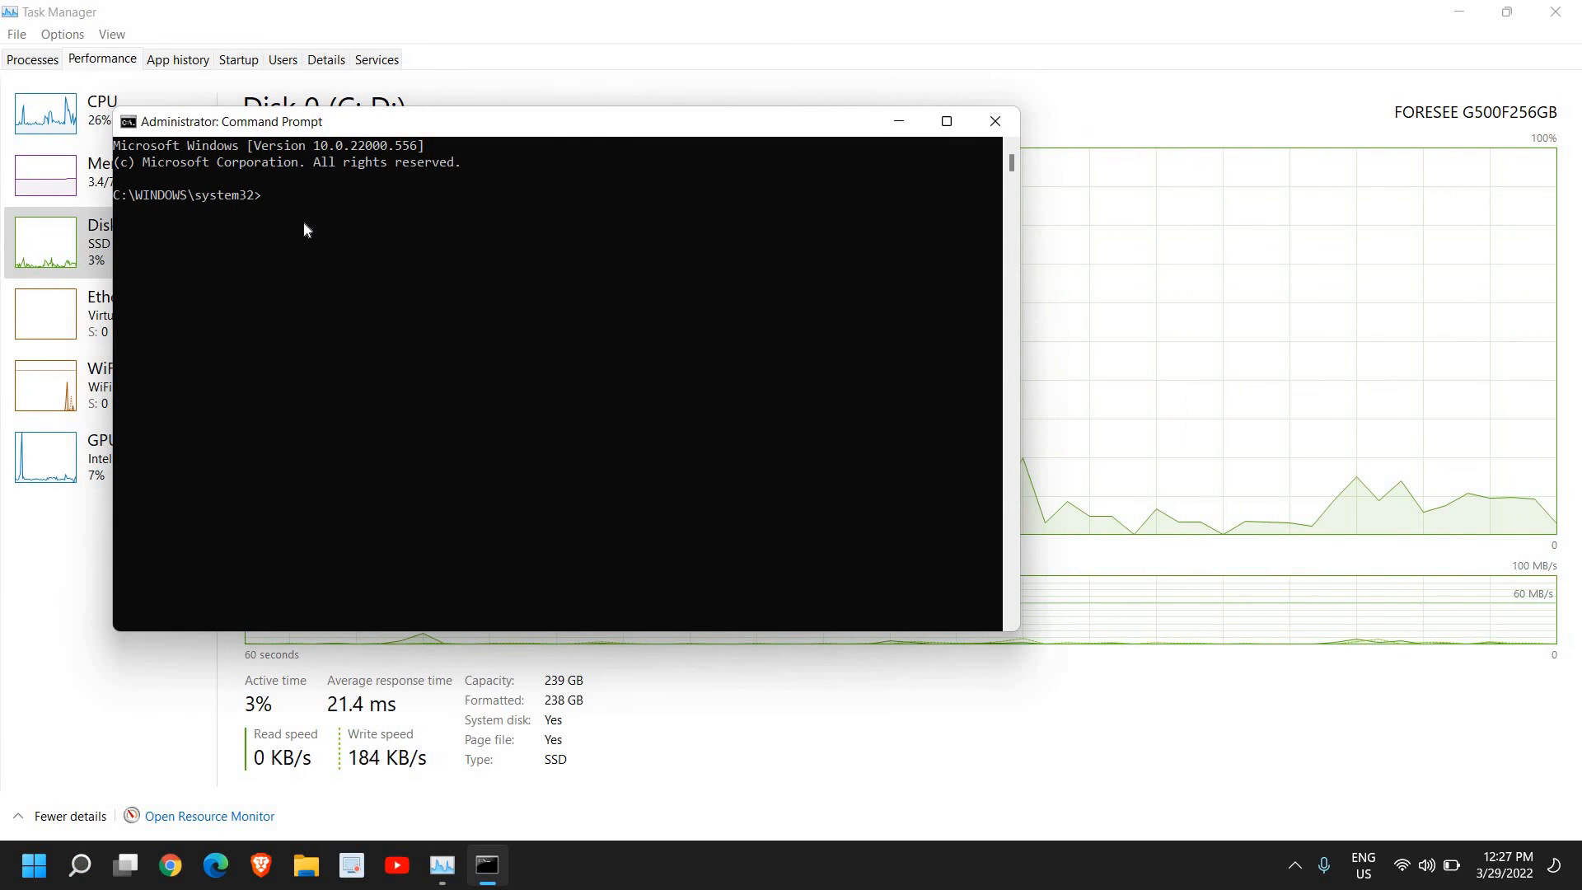
Enter sfc /scannow at the administrator prompt without running it
type("sfc")
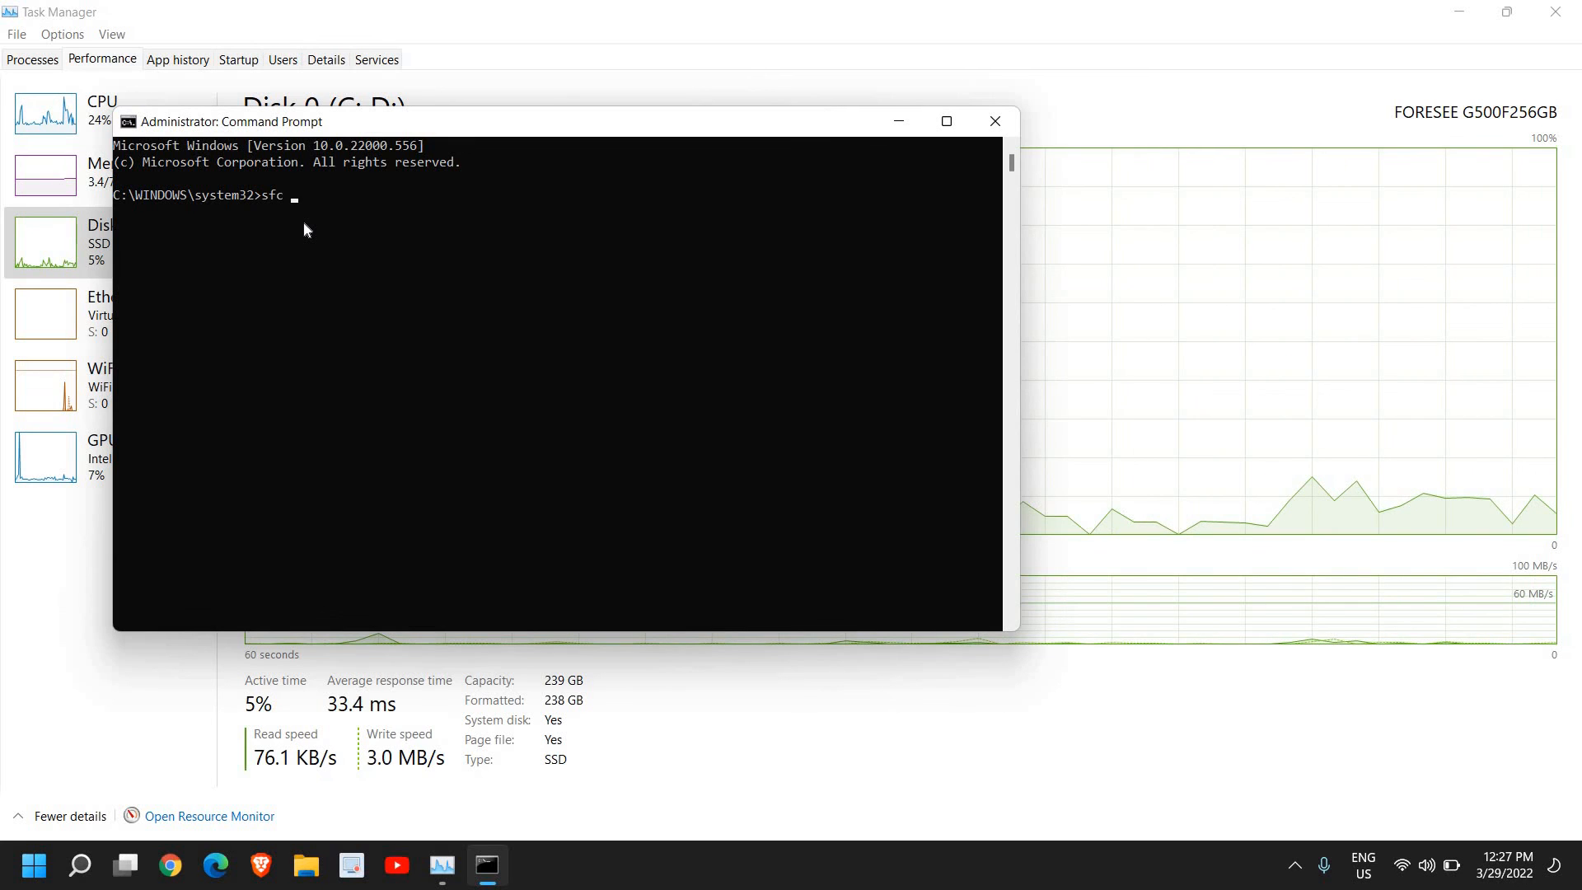
type("/sc")
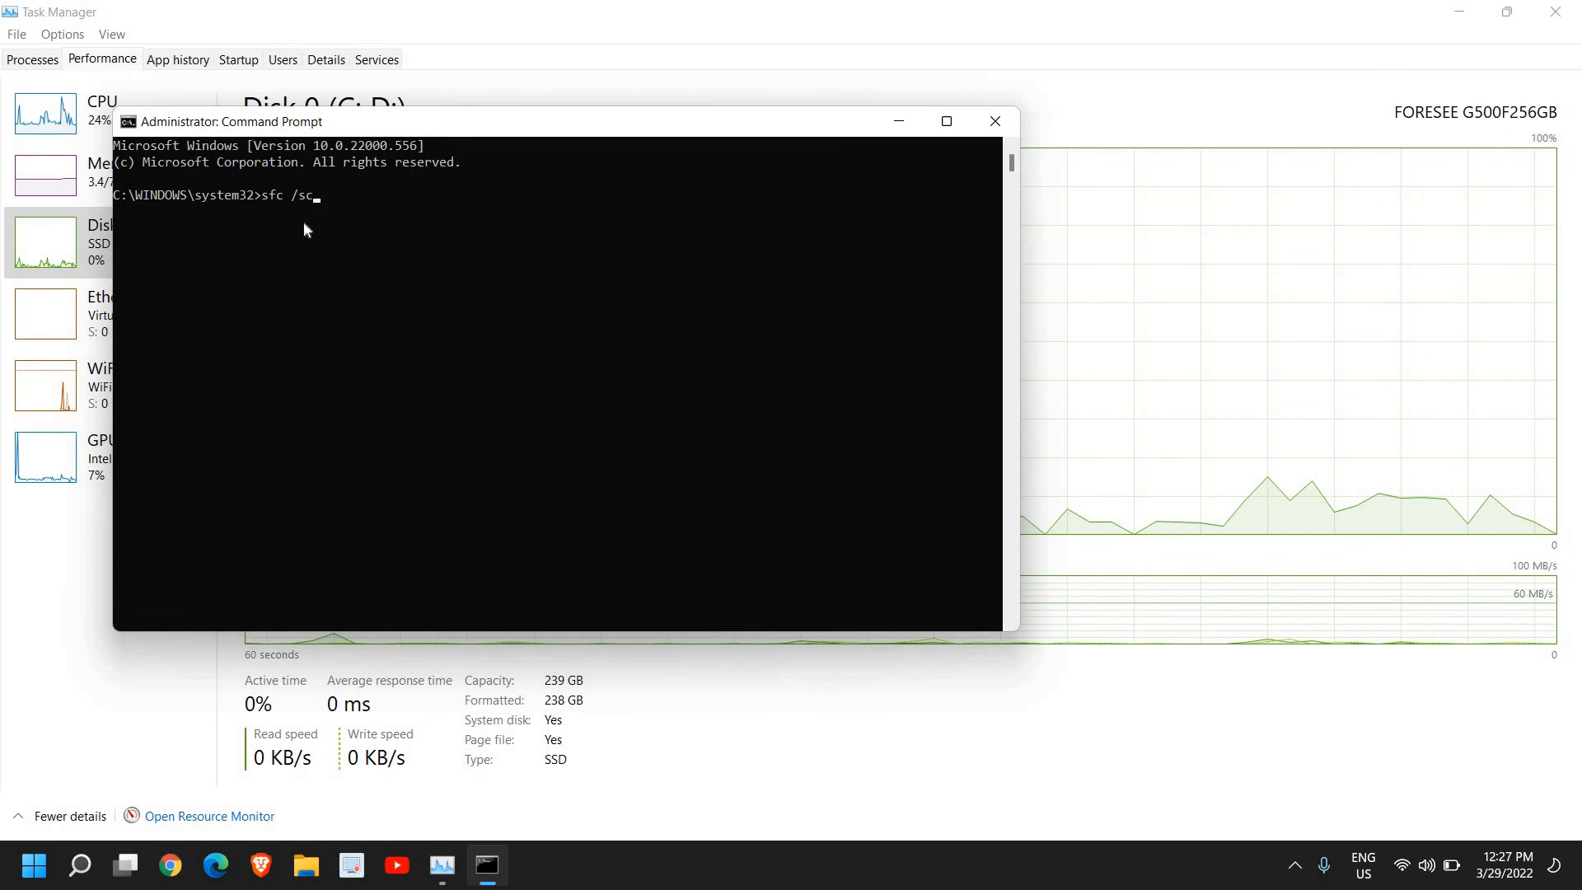
type("annow")
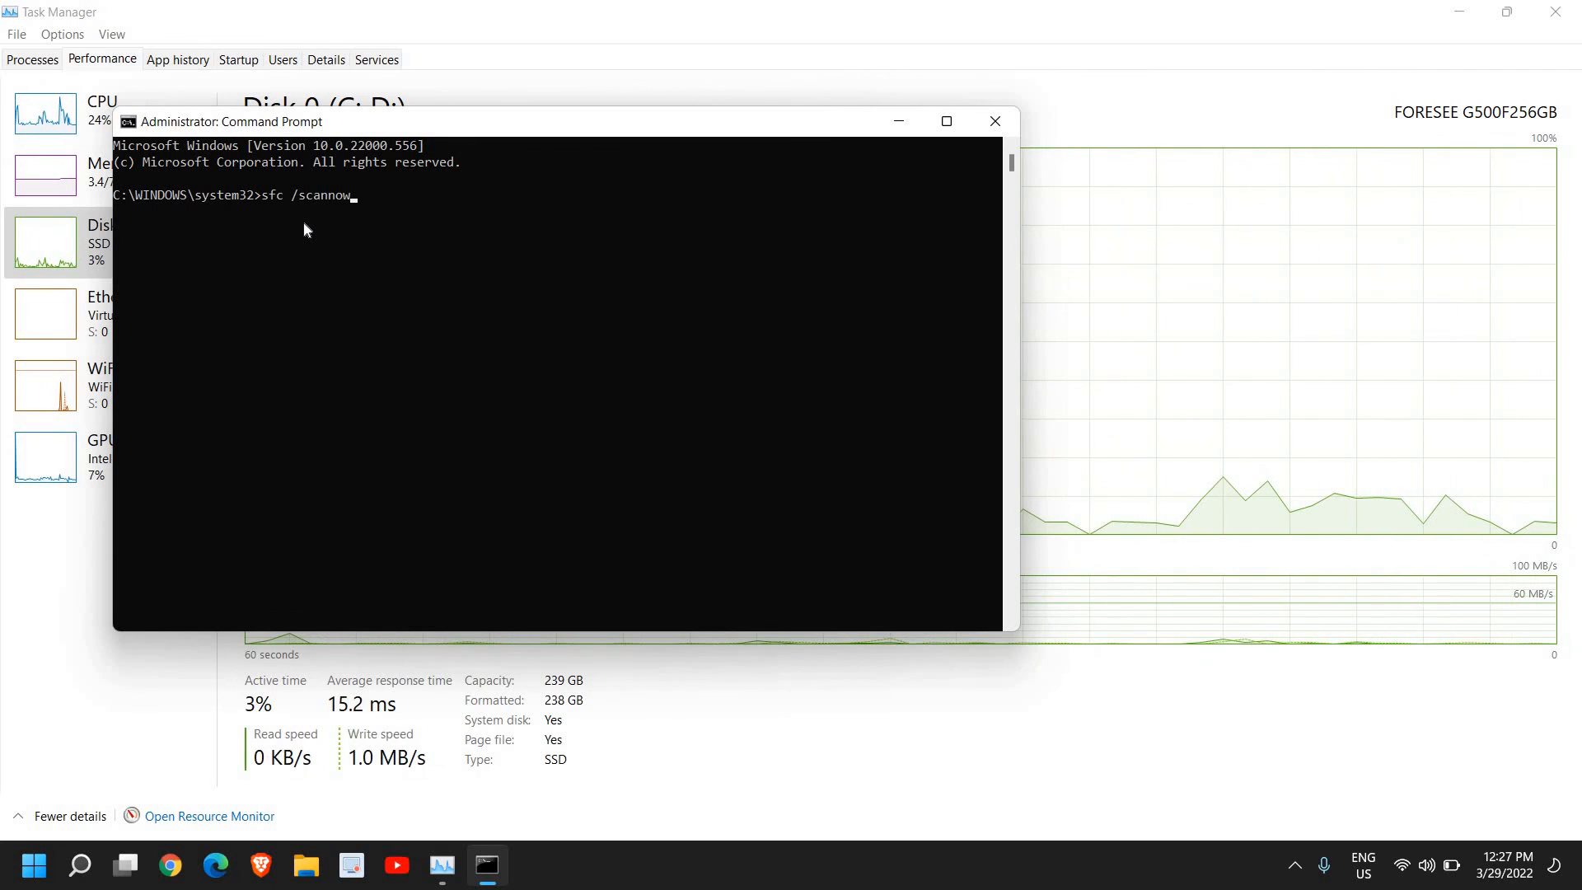